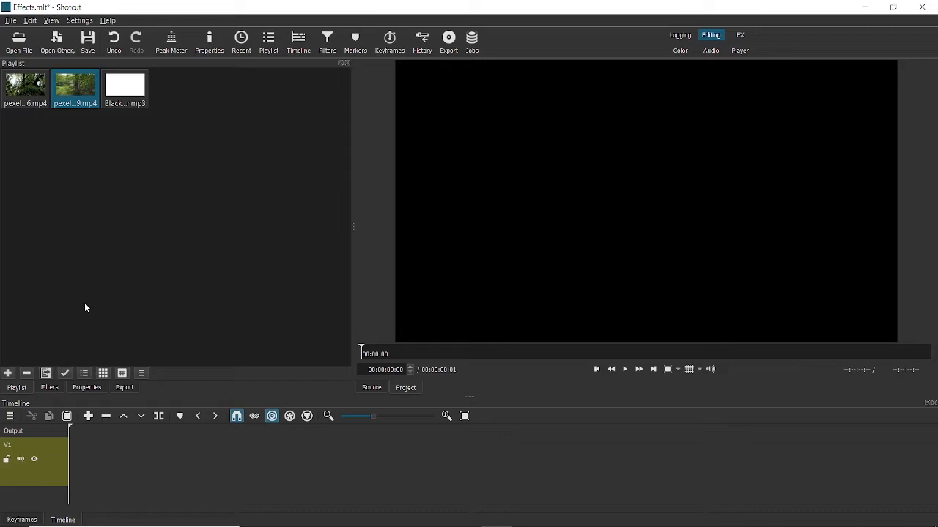
{"action": "mouse_move", "coordinate": [66, 129]}
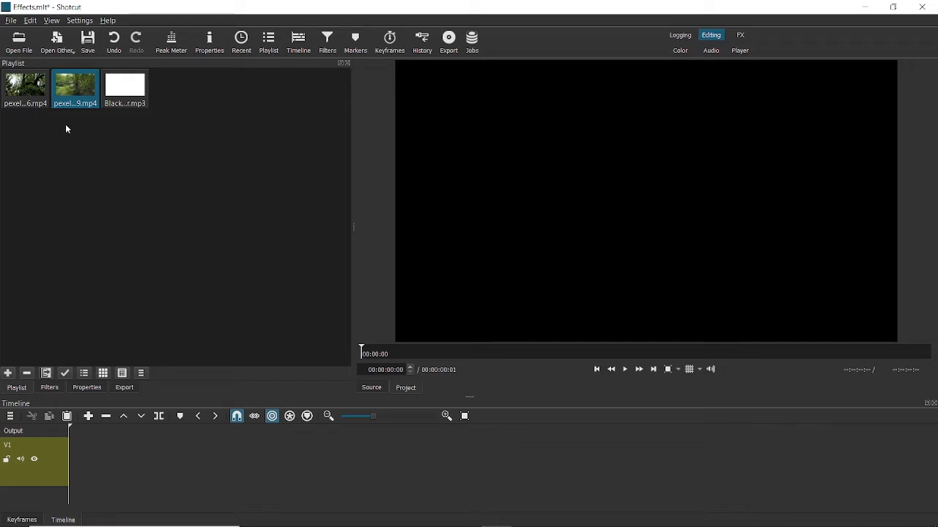
{"action": "mouse_move", "coordinate": [74, 91]}
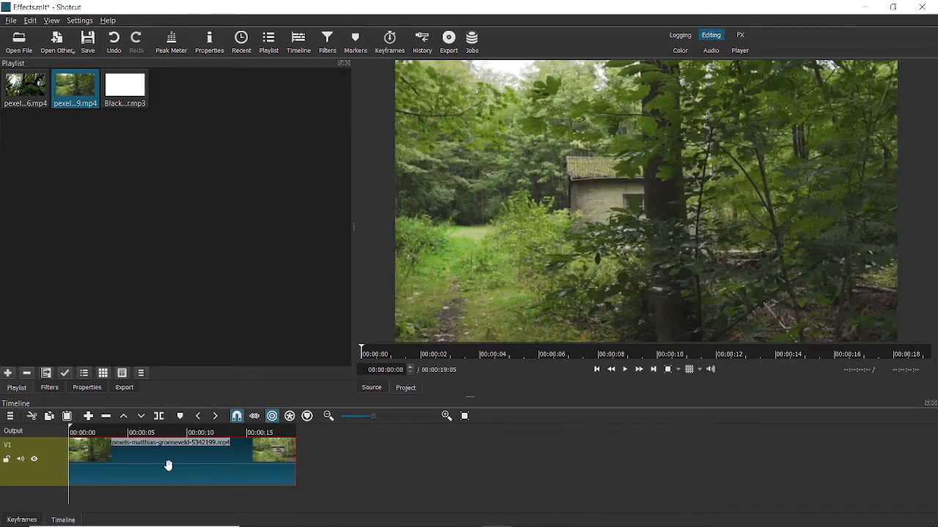
{"action": "mouse_move", "coordinate": [153, 462]}
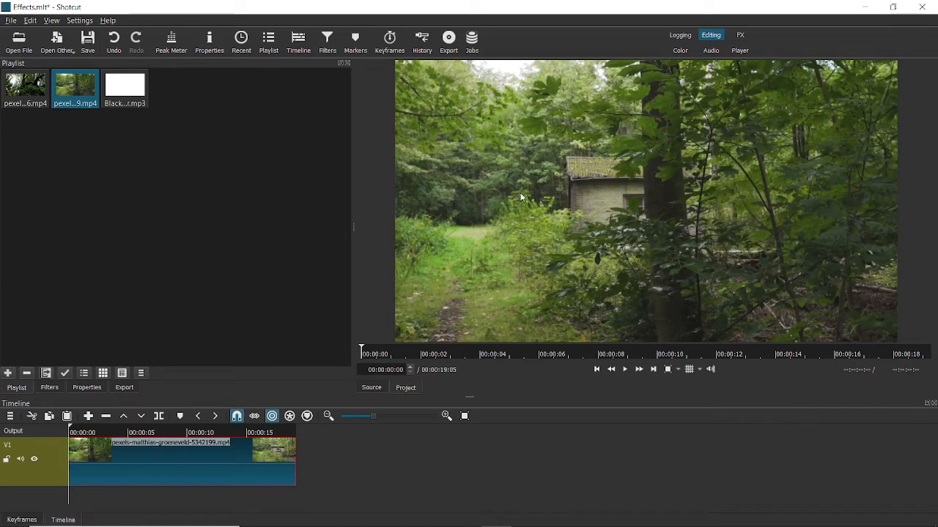
{"action": "mouse_move", "coordinate": [539, 206]}
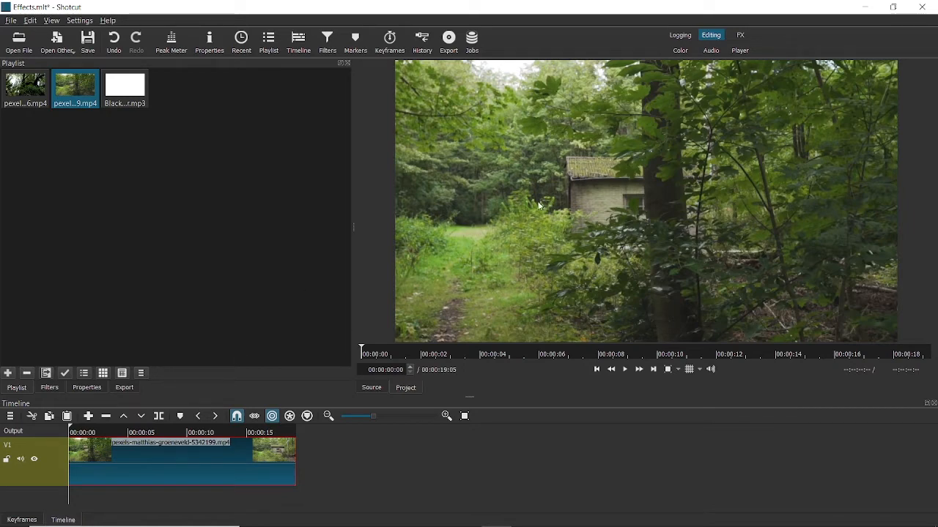
{"action": "mouse_move", "coordinate": [520, 120]}
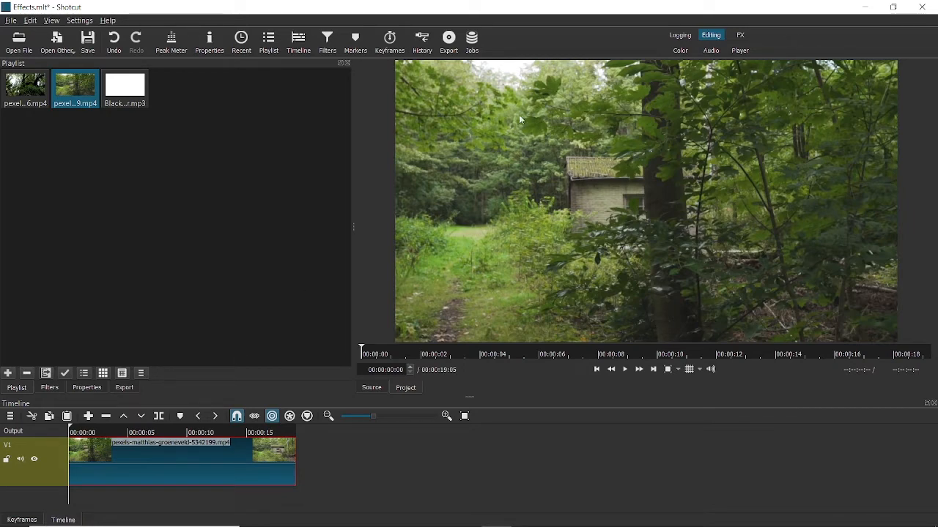
{"action": "mouse_move", "coordinate": [557, 204]}
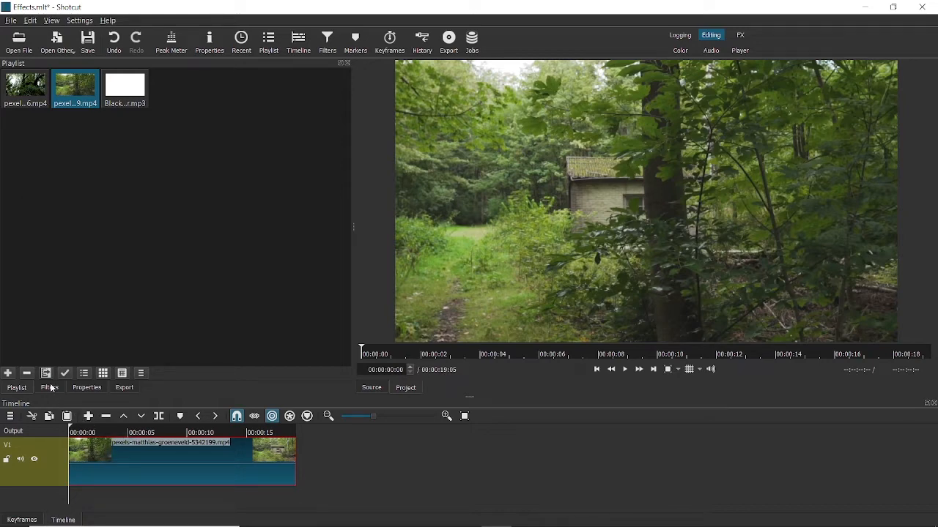
- Bring up the add-filter catalogue for the forest clip and view the Favorite filters
{"action": "left_click", "coordinate": [50, 387]}
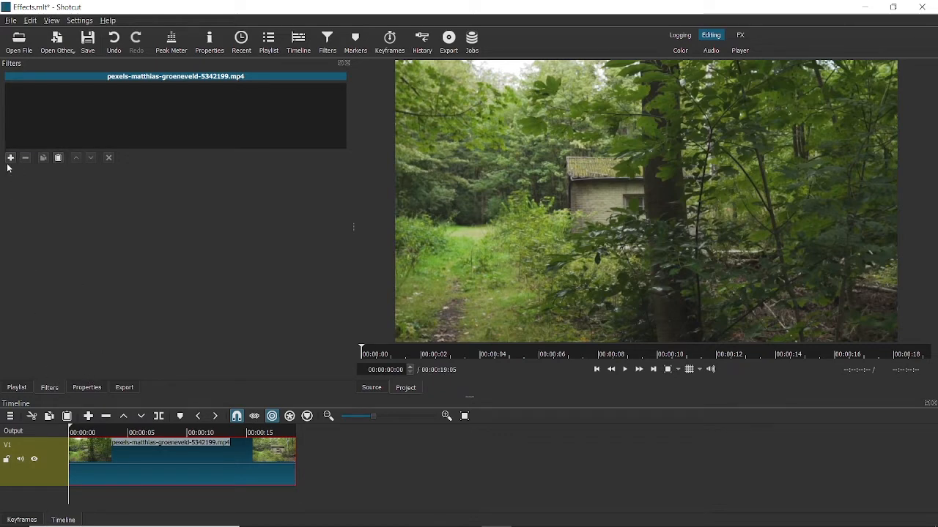
{"action": "left_click", "coordinate": [10, 158]}
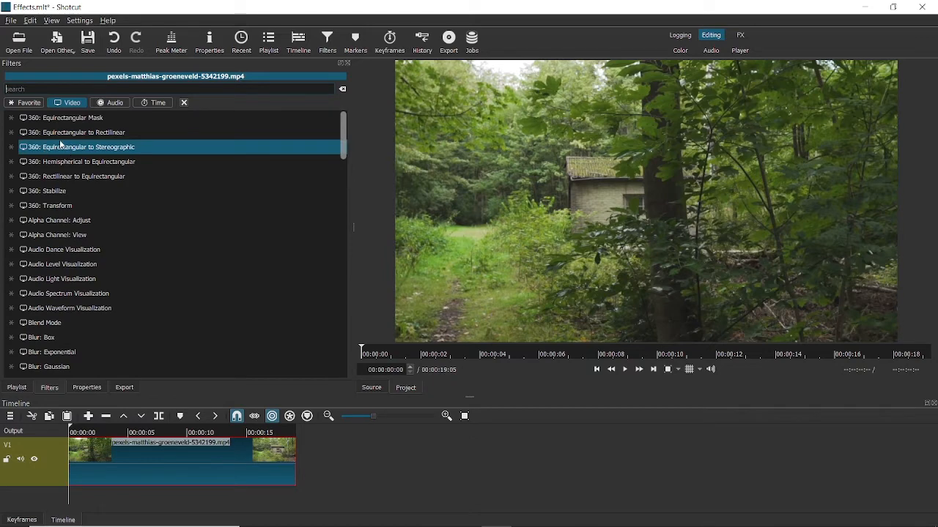
{"action": "left_click", "coordinate": [55, 235]}
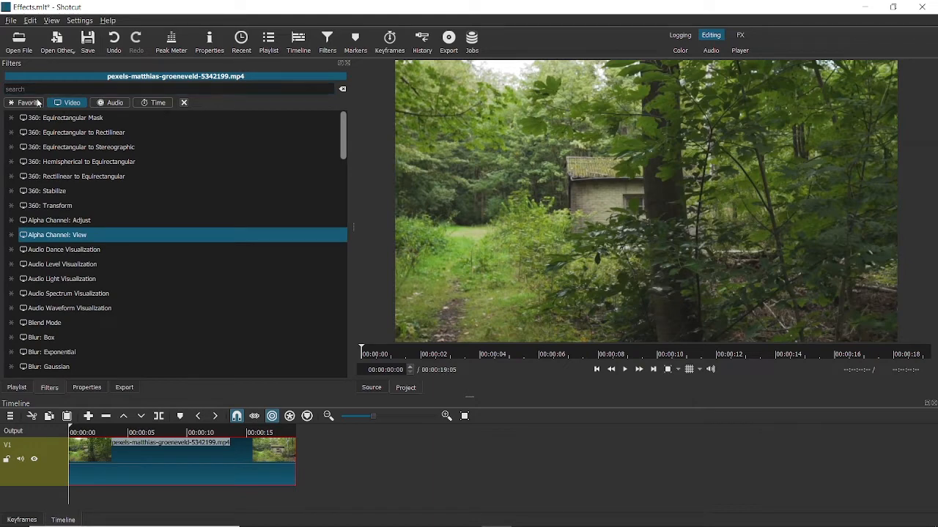
{"action": "left_click", "coordinate": [29, 102]}
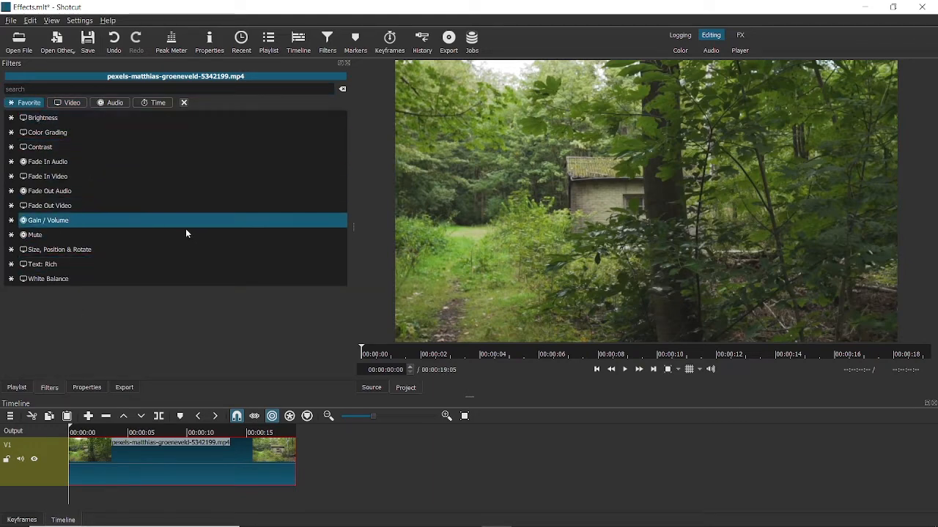
{"action": "left_click", "coordinate": [47, 176]}
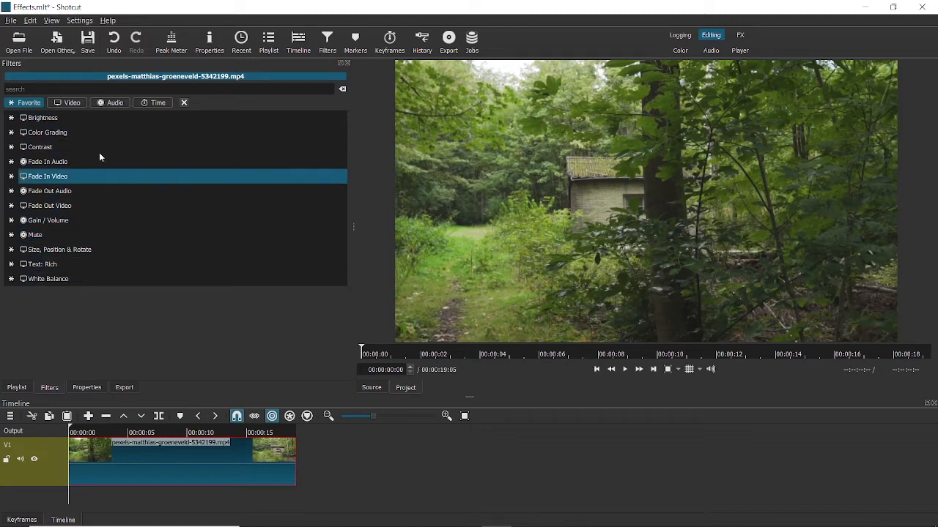
- Browse the Video, Audio and Time filter categories, ending on the Video list
{"action": "left_click", "coordinate": [72, 103]}
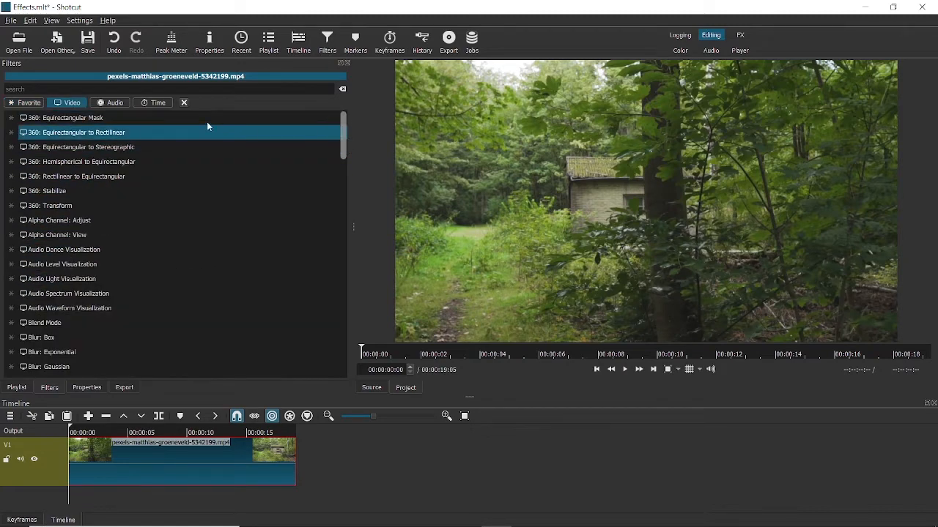
{"action": "left_click", "coordinate": [114, 103]}
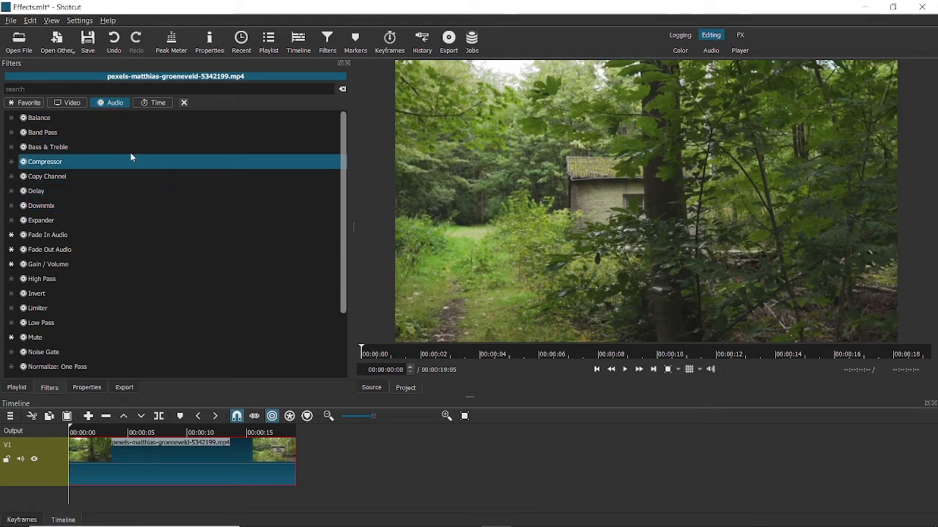
{"action": "left_click", "coordinate": [159, 102]}
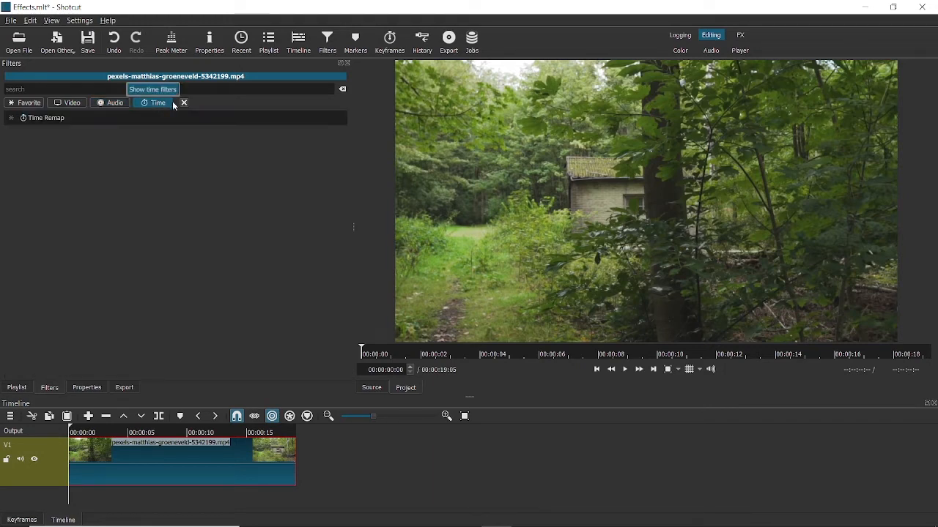
{"action": "left_click", "coordinate": [47, 117]}
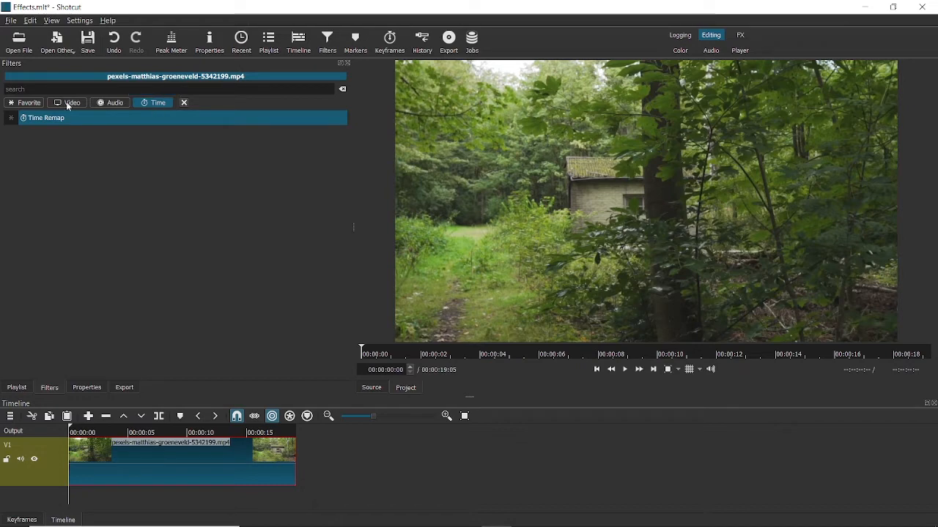
{"action": "left_click", "coordinate": [74, 102]}
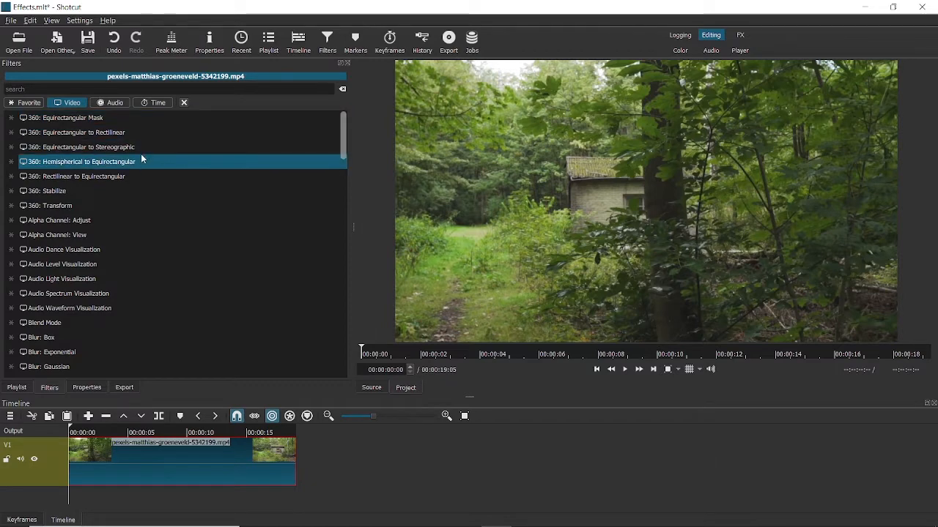
{"action": "left_click", "coordinate": [66, 117]}
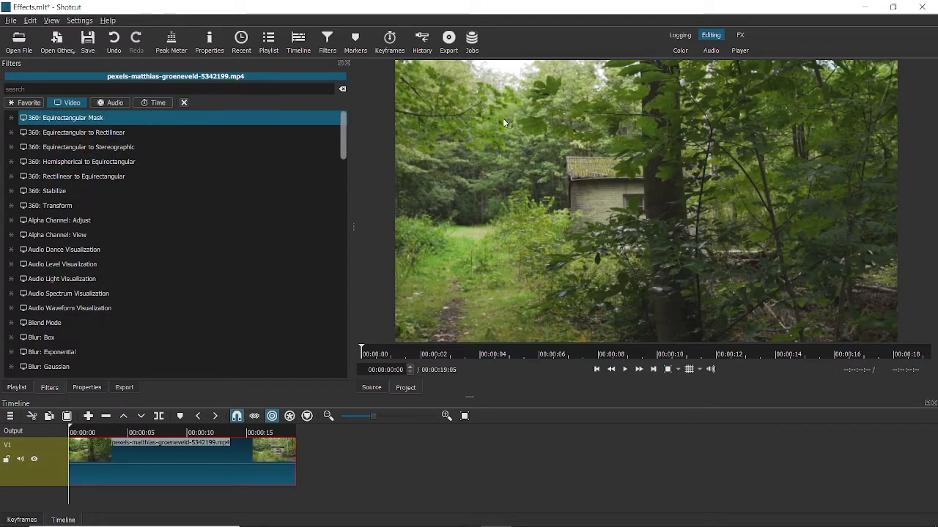
{"action": "mouse_move", "coordinate": [523, 223]}
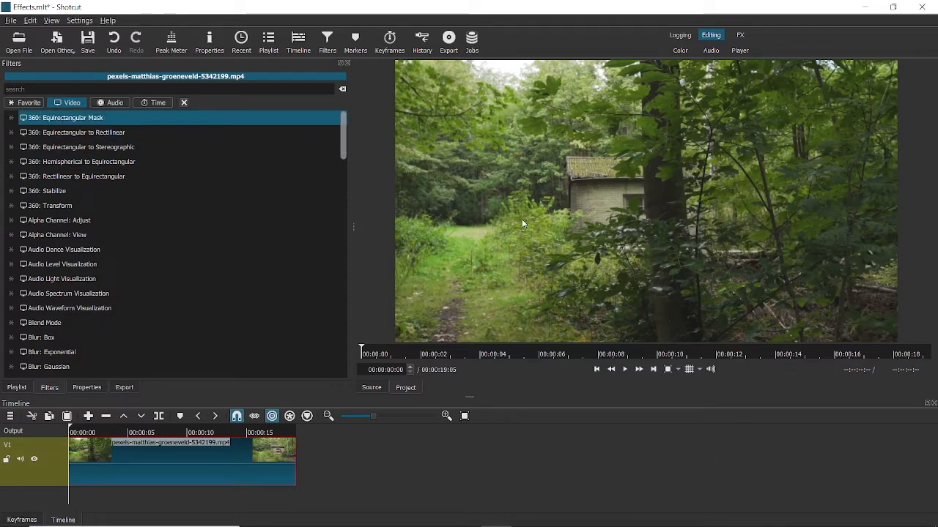
{"action": "mouse_move", "coordinate": [616, 218]}
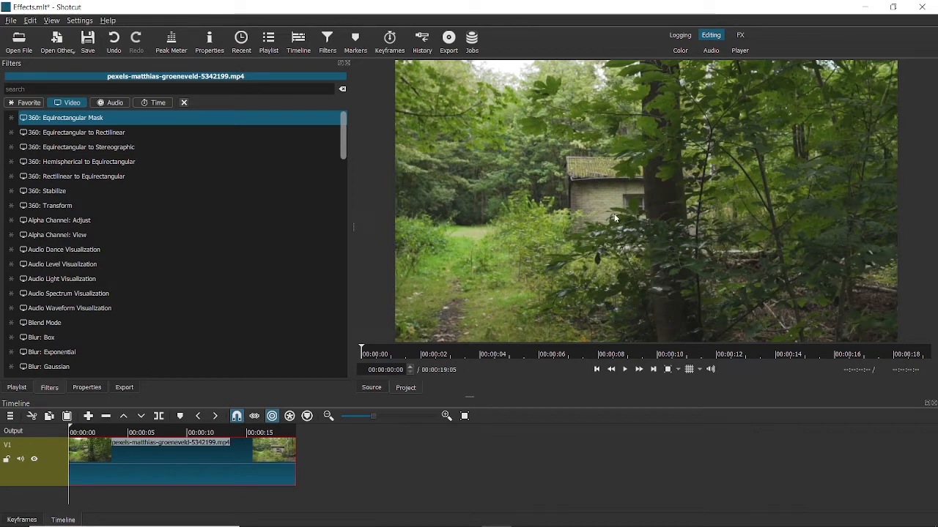
{"action": "left_click", "coordinate": [85, 132]}
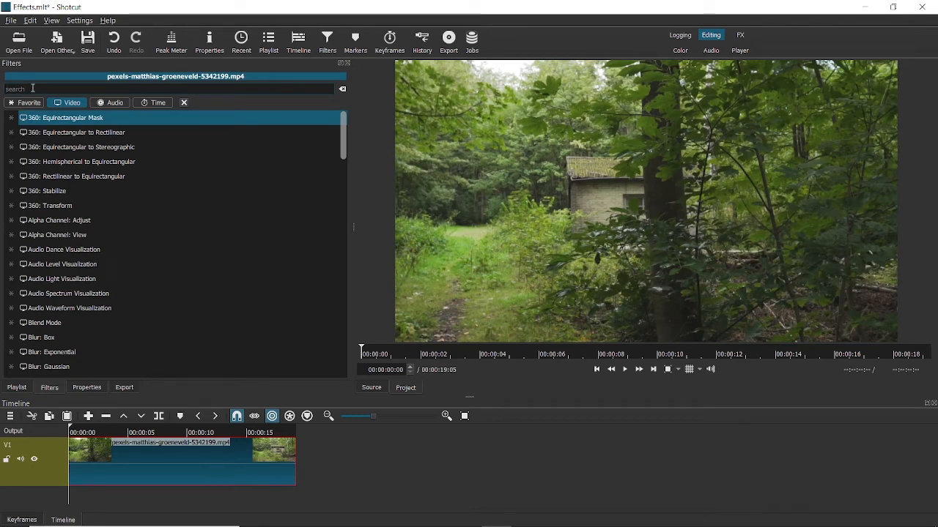
- Search 'co' and apply the Color Grading filter to the forest clip
{"action": "type", "text": "col"}
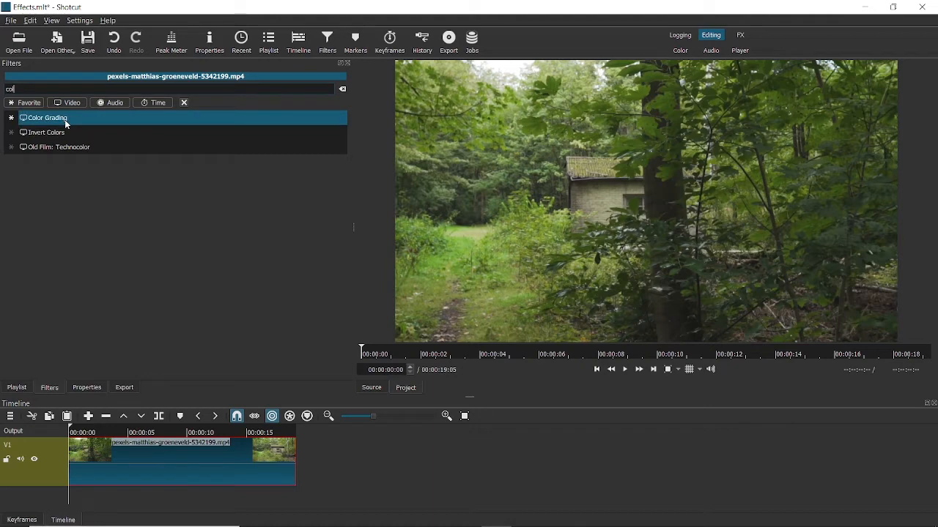
{"action": "double_click", "coordinate": [47, 117]}
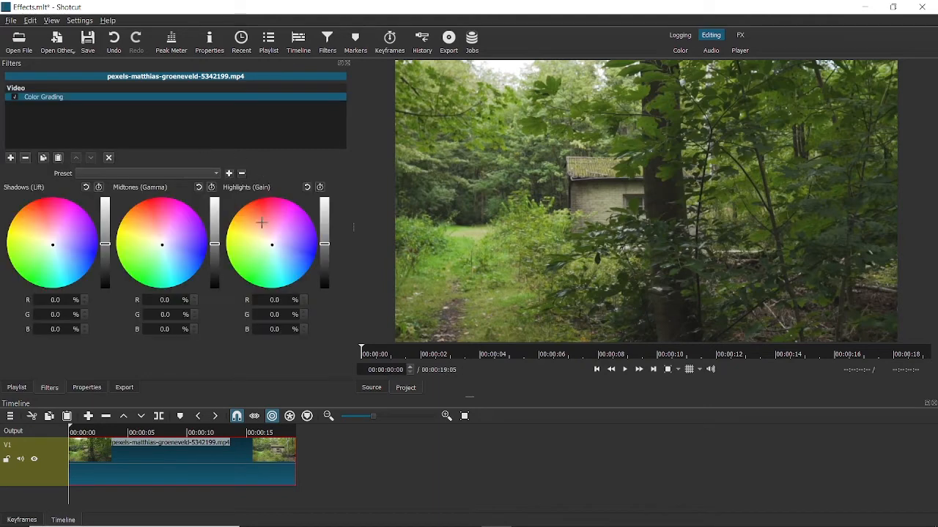
{"action": "mouse_move", "coordinate": [27, 290]}
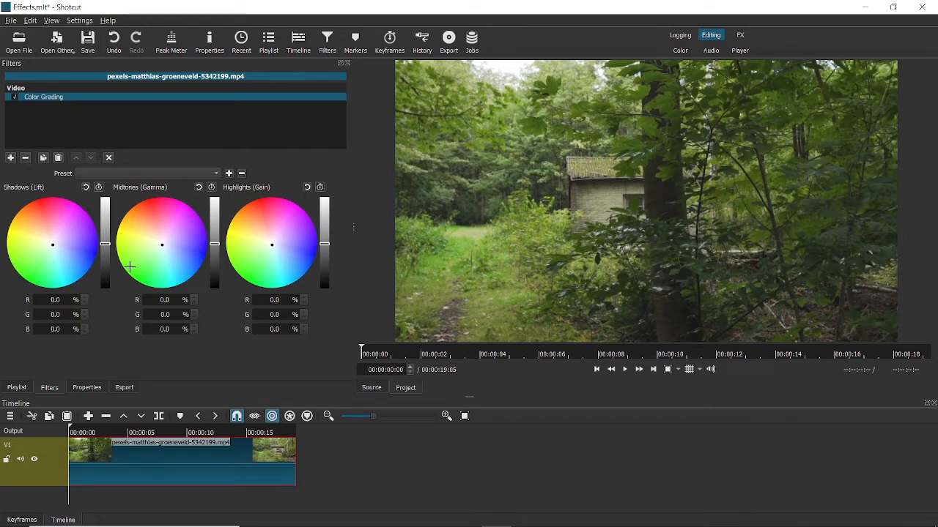
{"action": "mouse_move", "coordinate": [3, 228]}
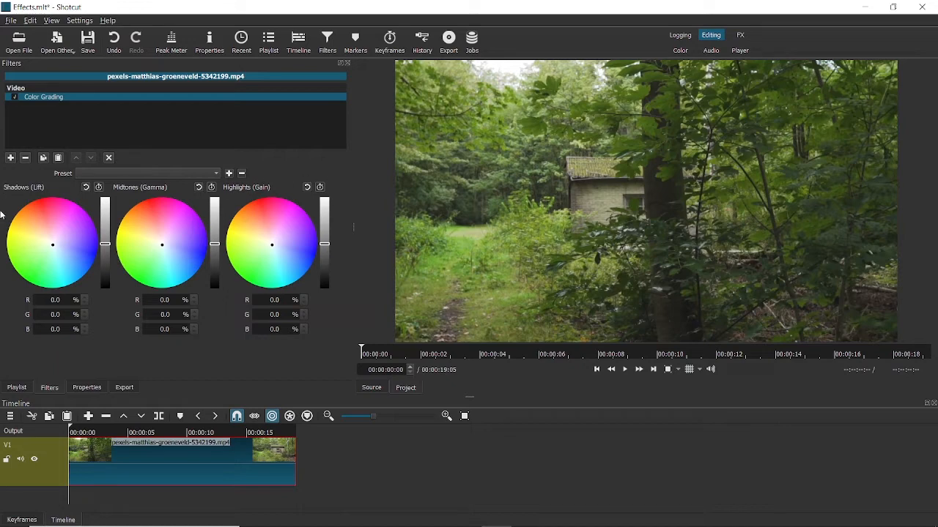
{"action": "mouse_move", "coordinate": [211, 249]}
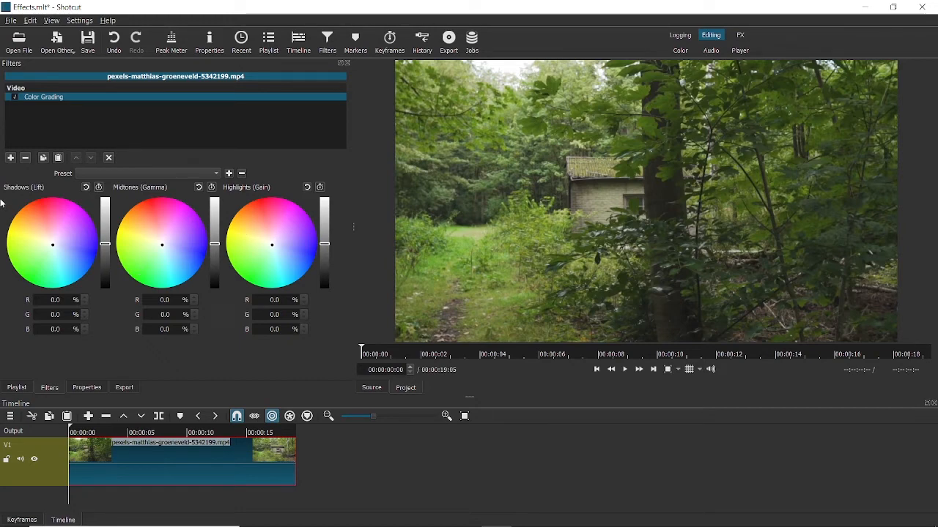
{"action": "mouse_move", "coordinate": [735, 345]}
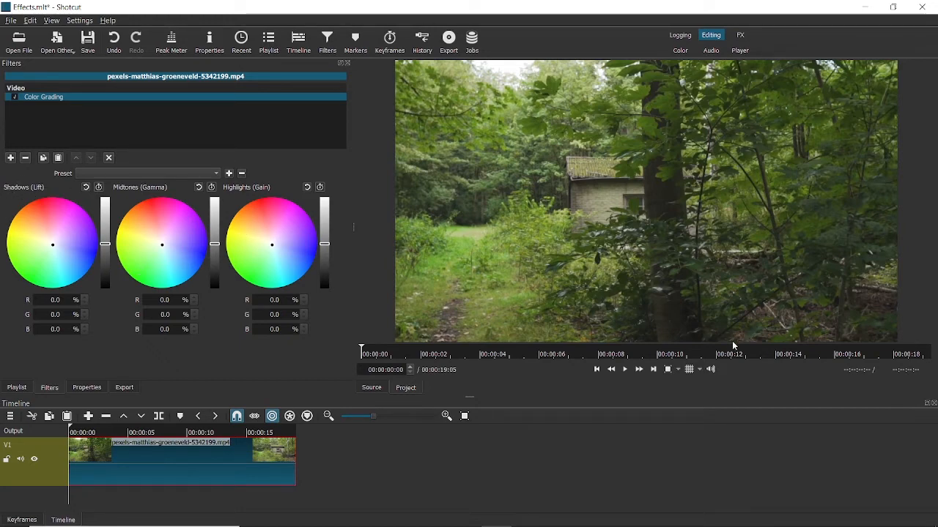
{"action": "mouse_move", "coordinate": [198, 174]}
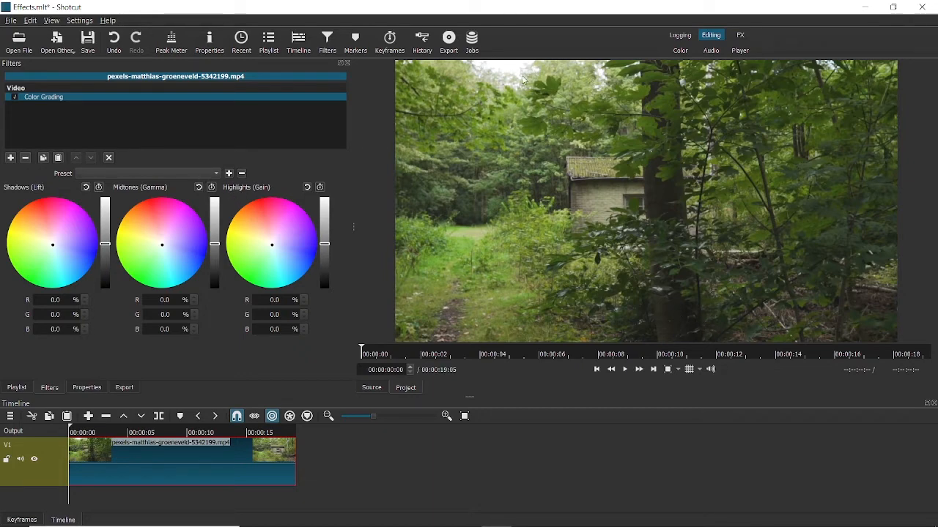
{"action": "mouse_move", "coordinate": [407, 194]}
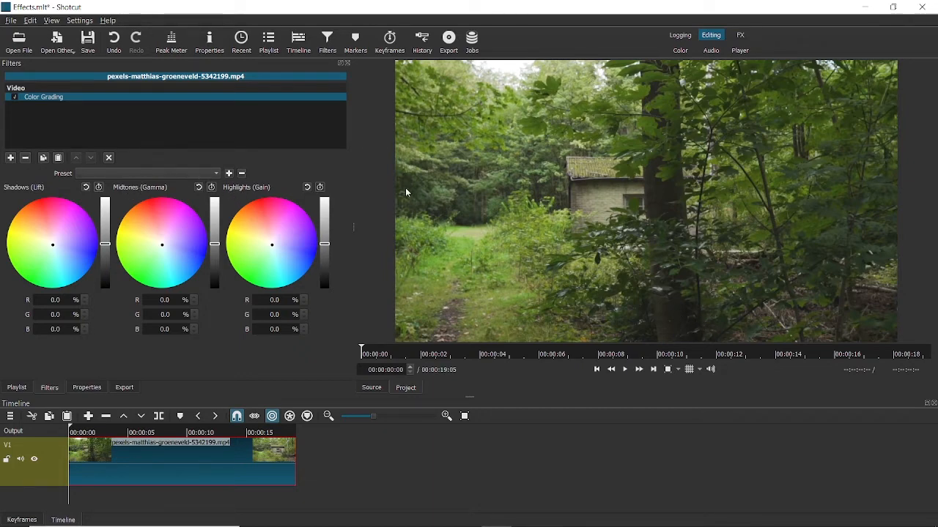
{"action": "mouse_move", "coordinate": [108, 284]}
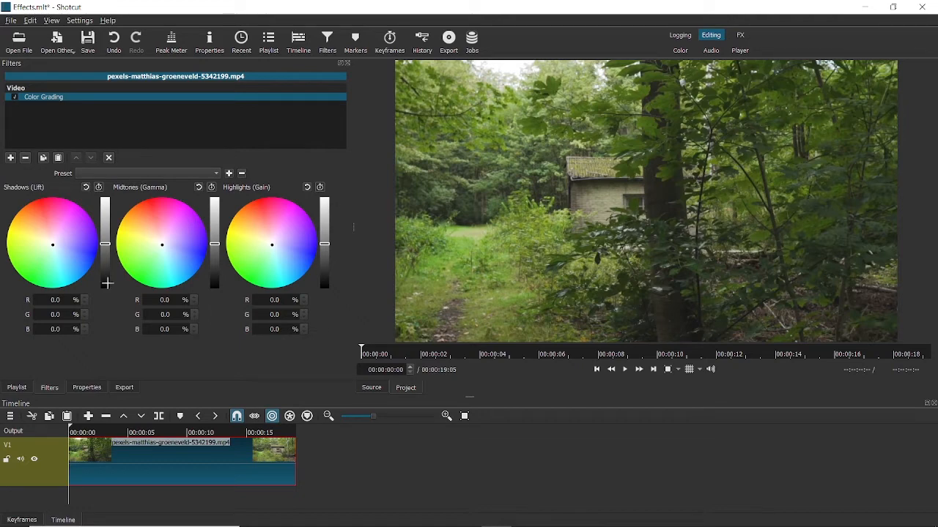
{"action": "mouse_move", "coordinate": [111, 250]}
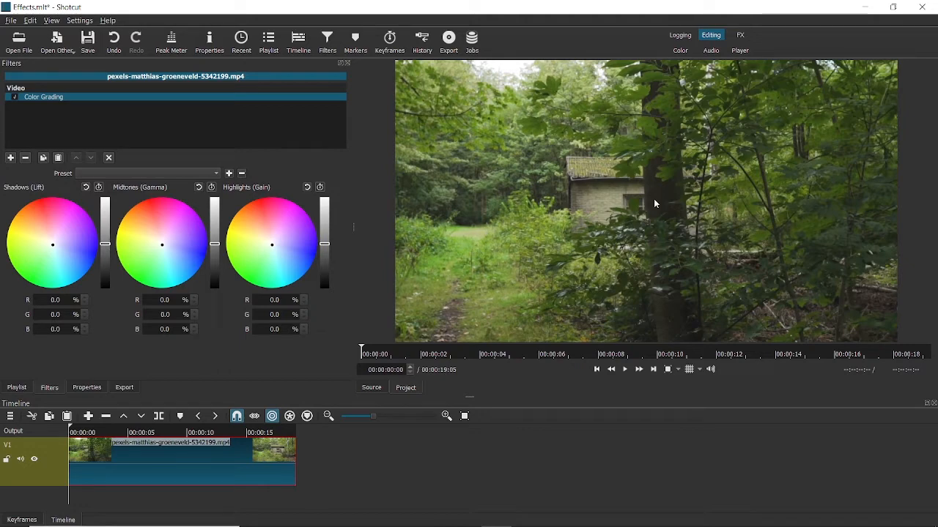
{"action": "mouse_move", "coordinate": [94, 255]}
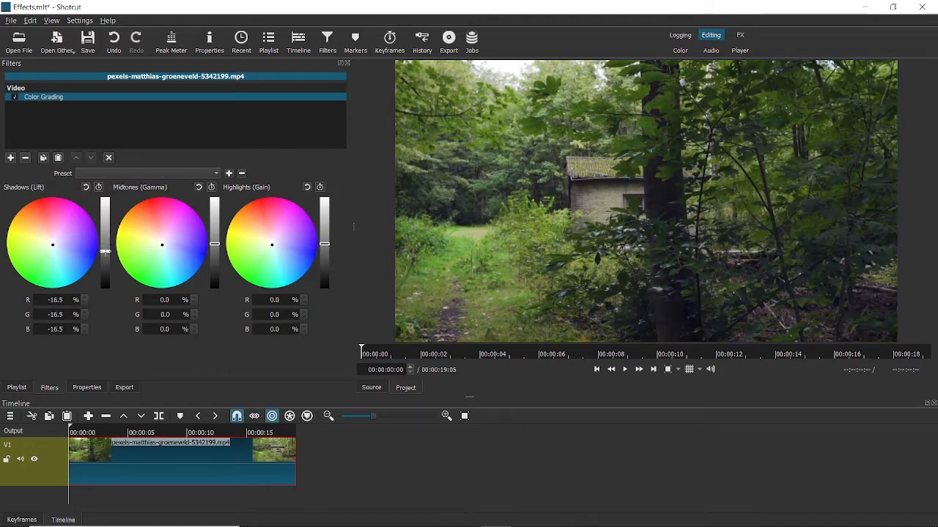
- Lower Shadows to about -33.6% and Highlights to about -31.5%
{"action": "left_click_drag", "start_coordinate": [105, 249], "coordinate": [105, 256]}
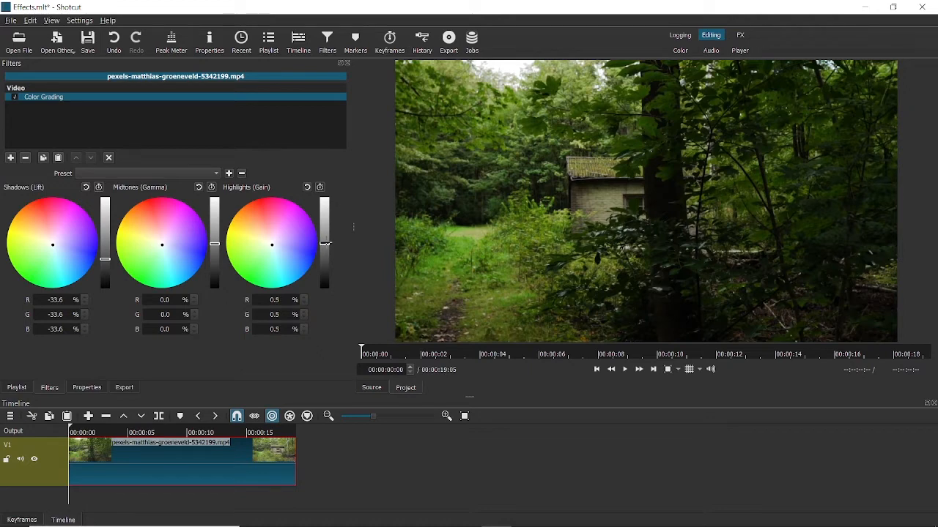
{"action": "left_click_drag", "start_coordinate": [326, 234], "coordinate": [325, 252]}
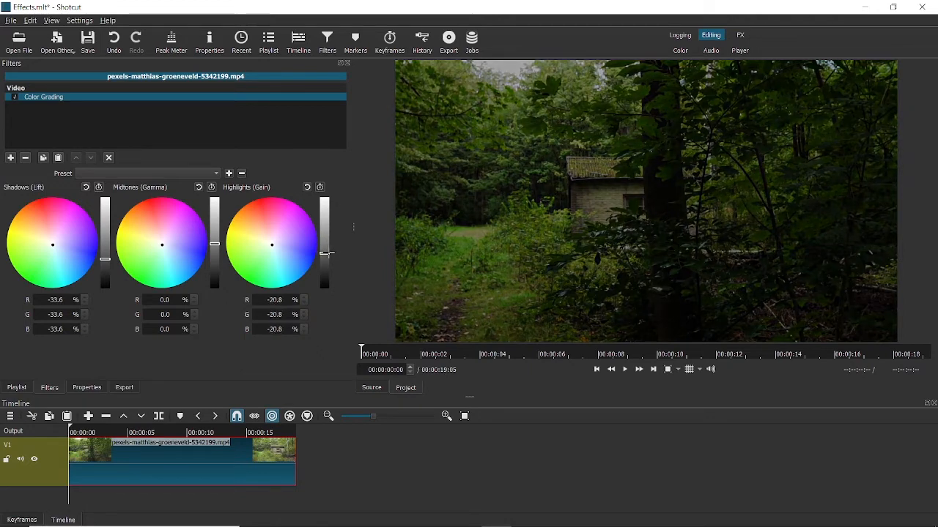
{"action": "left_click_drag", "start_coordinate": [325, 252], "coordinate": [325, 264]}
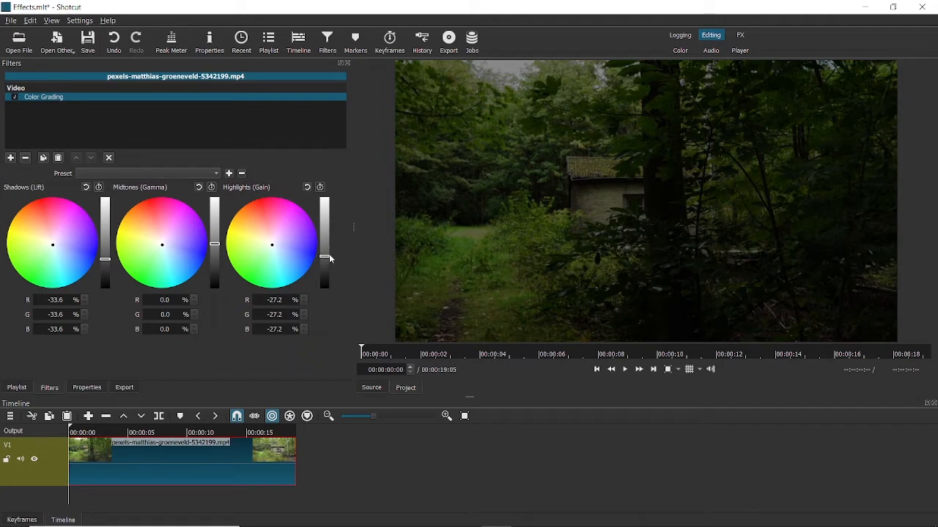
{"action": "left_click_drag", "start_coordinate": [325, 256], "coordinate": [326, 261]}
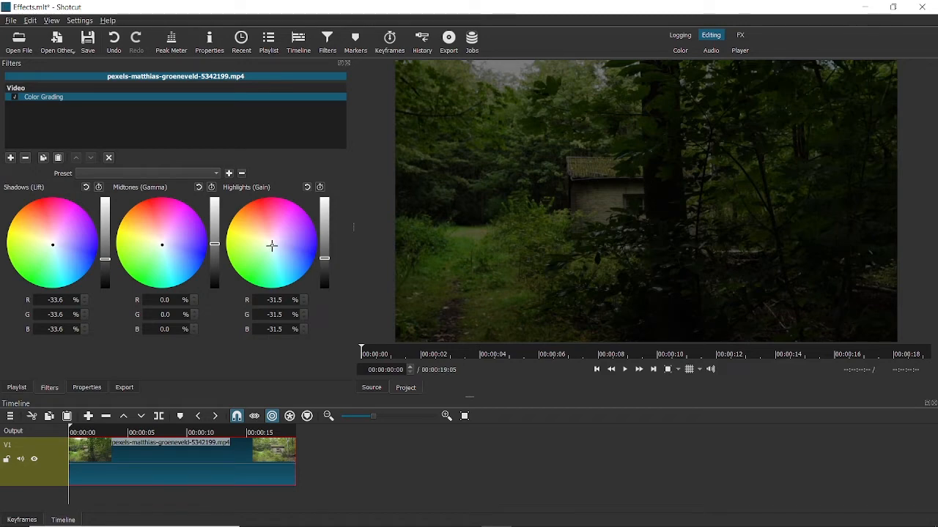
- Tint the highlights blue, red about -47% and green about -44%
{"action": "left_click_drag", "start_coordinate": [273, 246], "coordinate": [279, 252]}
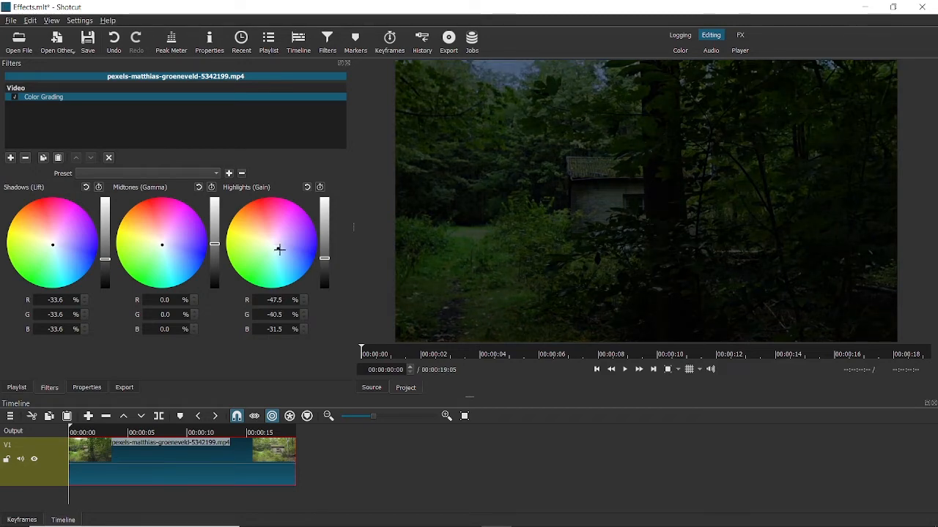
{"action": "left_click_drag", "start_coordinate": [282, 251], "coordinate": [282, 252]}
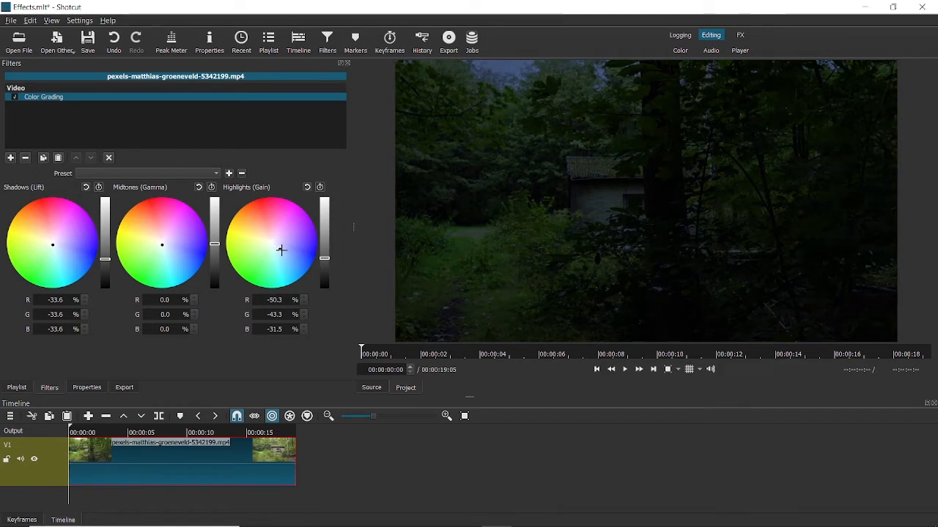
{"action": "left_click_drag", "start_coordinate": [282, 252], "coordinate": [281, 248]}
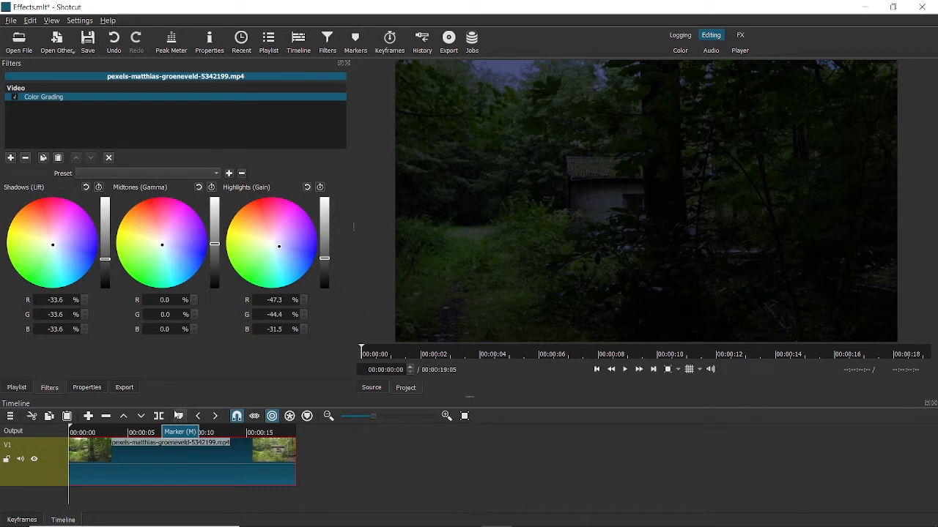
- Preview the graded clip, then bring up the filter catalogue to add Vertigo
{"action": "left_click", "coordinate": [624, 369]}
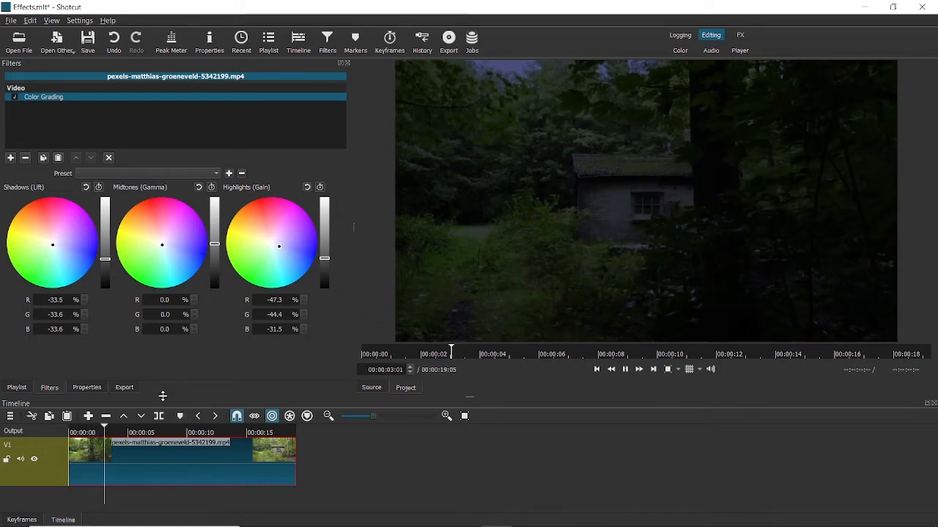
{"action": "left_click", "coordinate": [73, 432]}
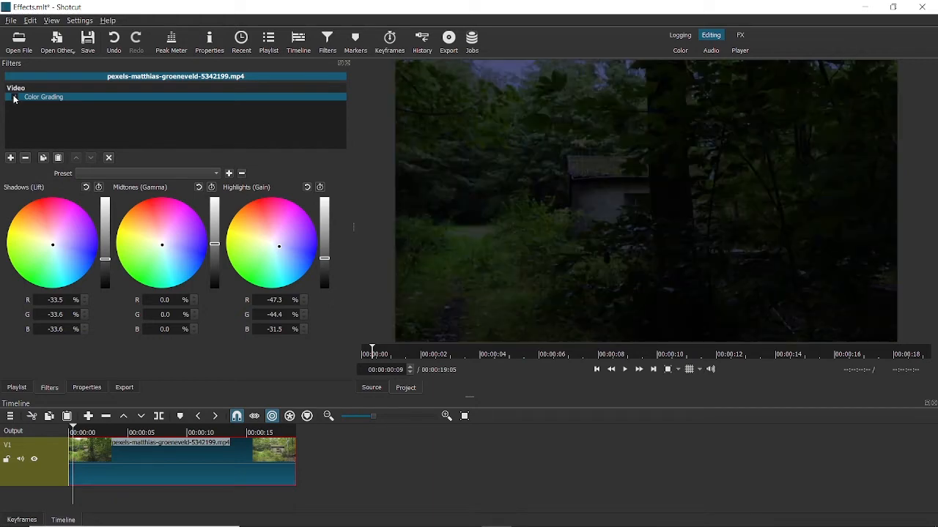
{"action": "left_click", "coordinate": [14, 97]}
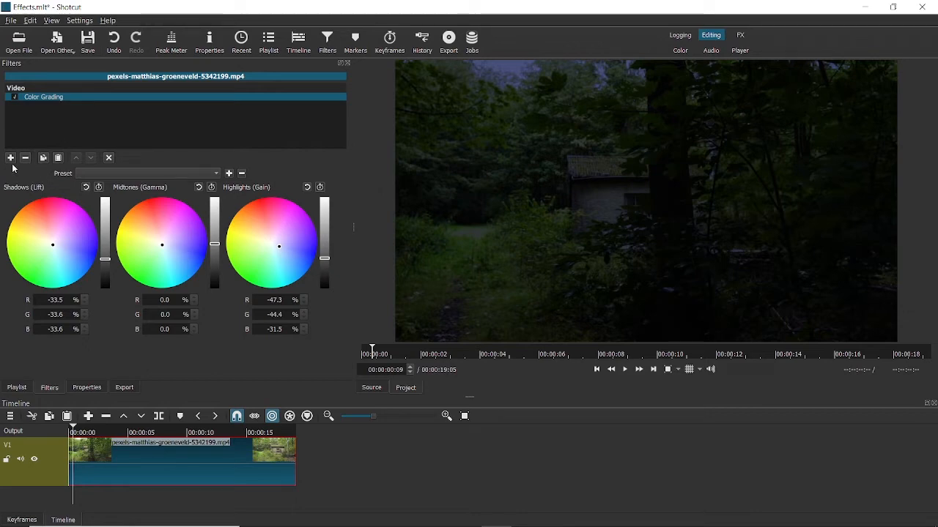
{"action": "left_click", "coordinate": [10, 158]}
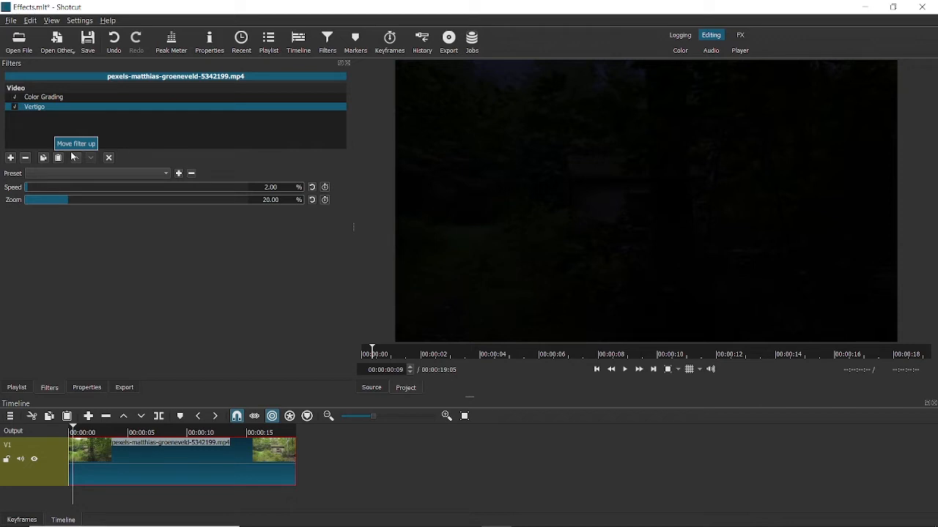
{"action": "mouse_move", "coordinate": [76, 144]}
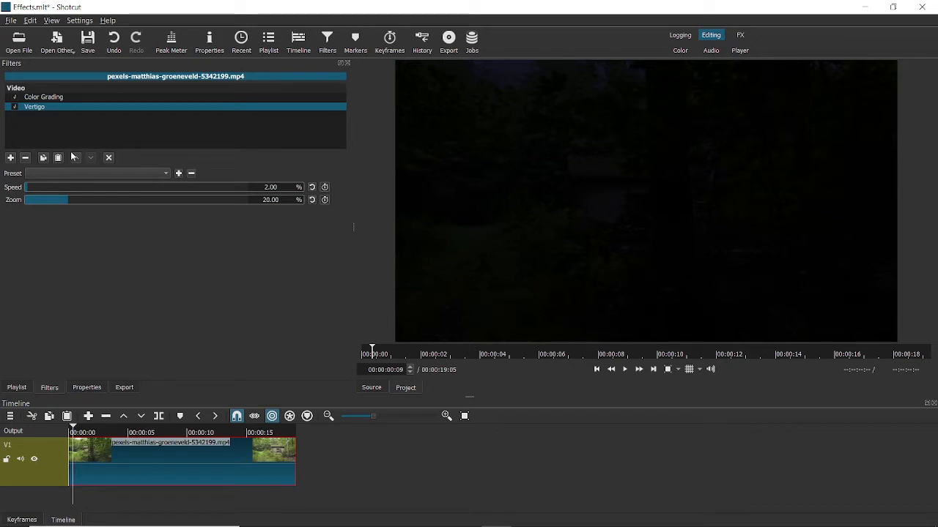
{"action": "left_click", "coordinate": [624, 369]}
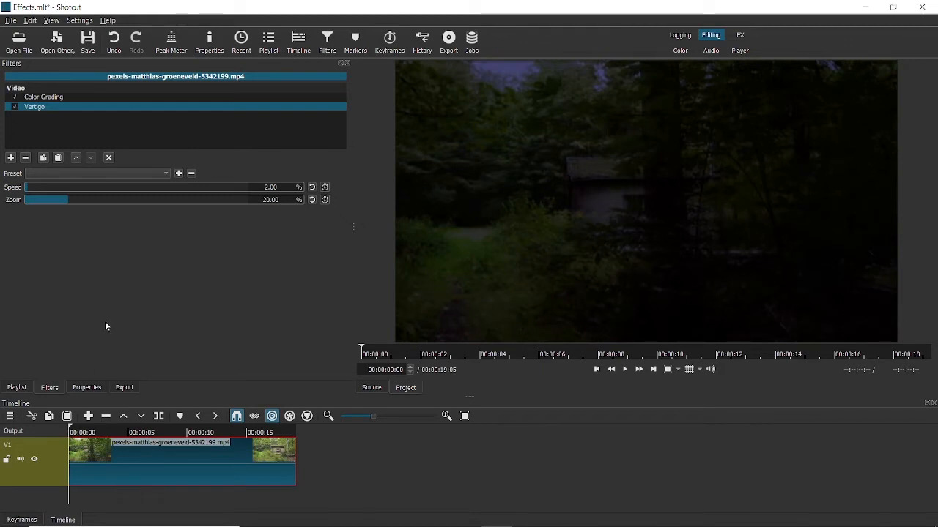
{"action": "left_click", "coordinate": [624, 370]}
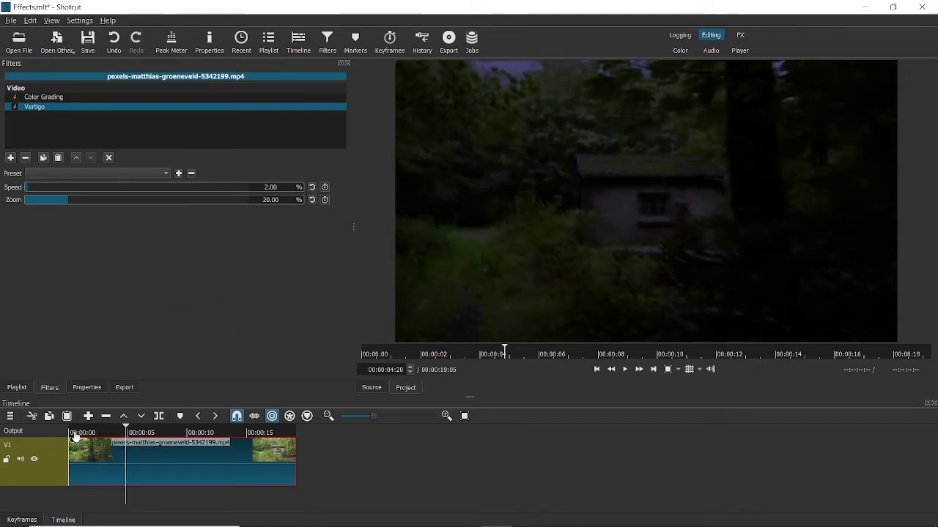
{"action": "left_click", "coordinate": [74, 433]}
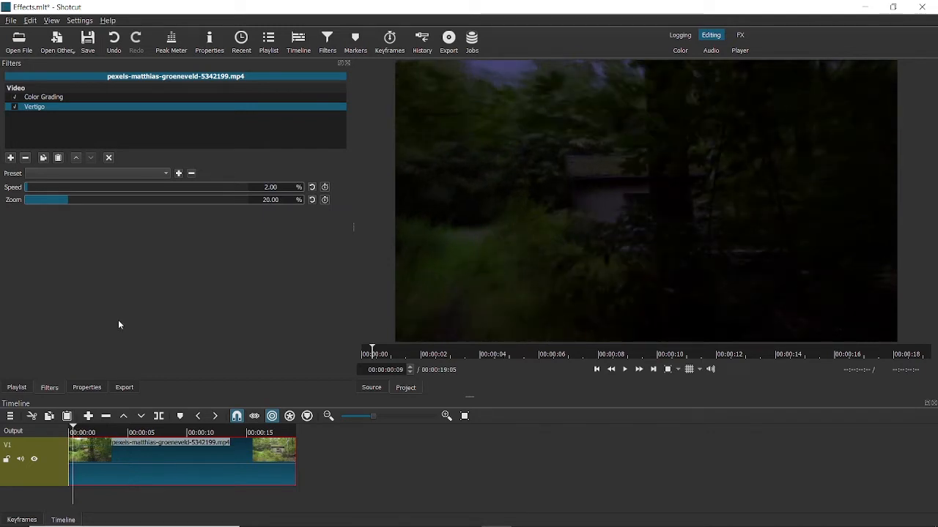
{"action": "left_click", "coordinate": [624, 369]}
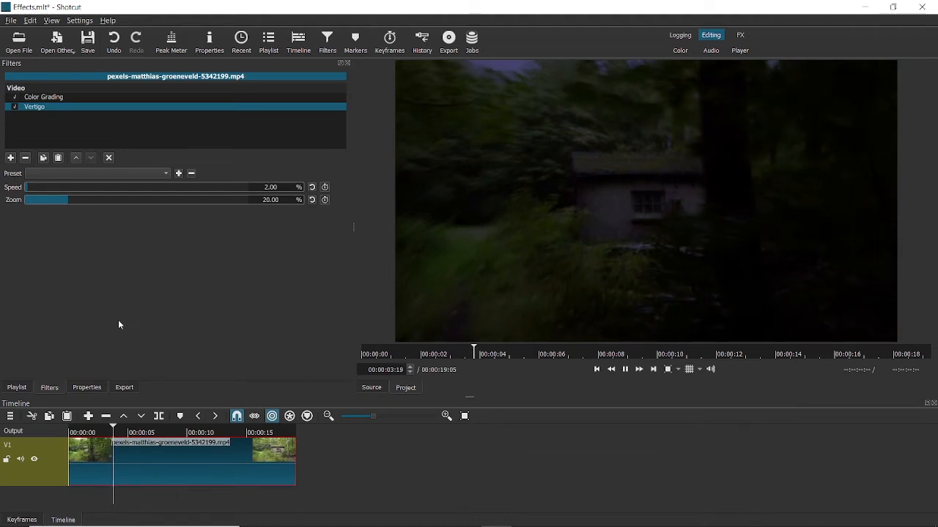
{"action": "left_click", "coordinate": [624, 369]}
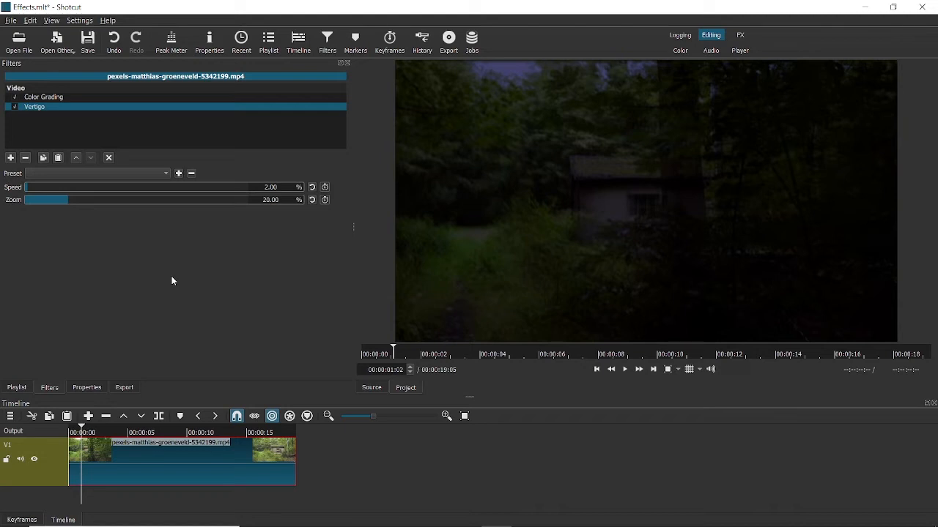
{"action": "mouse_move", "coordinate": [26, 349]}
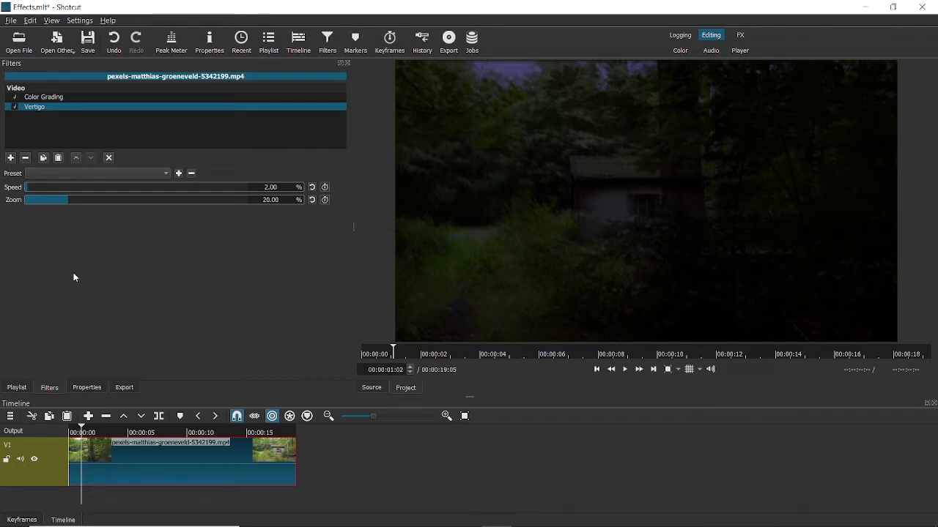
{"action": "mouse_move", "coordinate": [475, 251]}
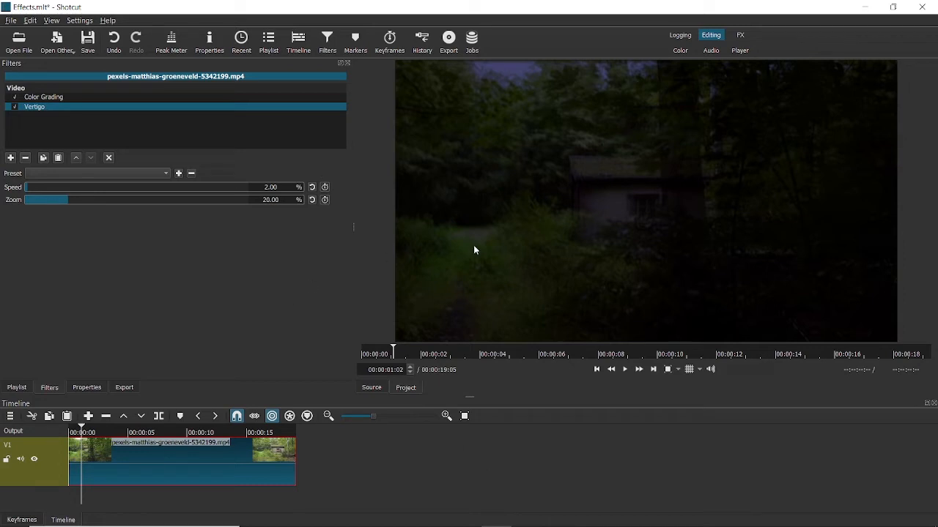
{"action": "mouse_move", "coordinate": [431, 317]}
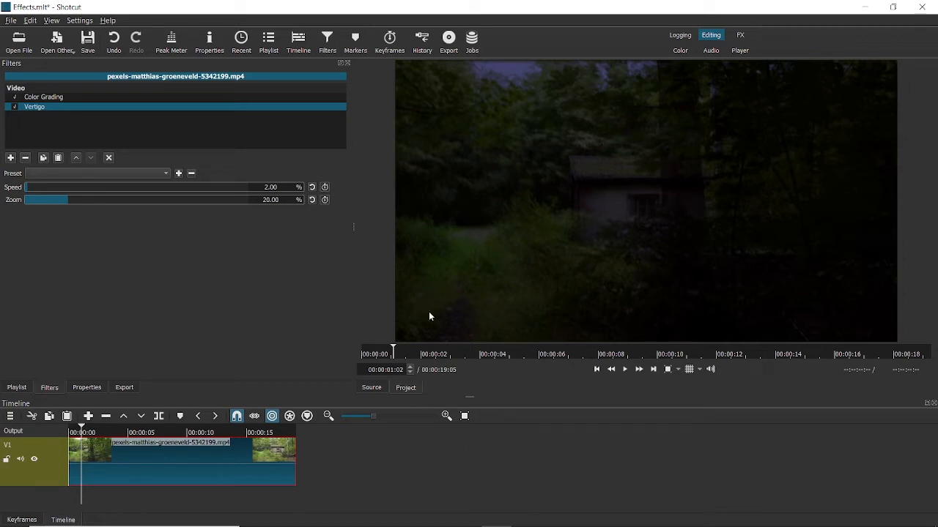
{"action": "mouse_move", "coordinate": [202, 366]}
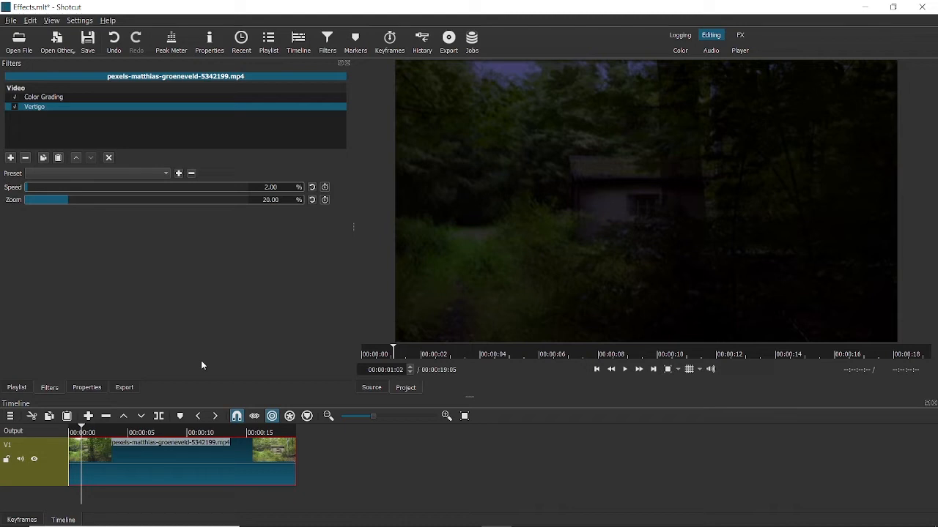
{"action": "mouse_move", "coordinate": [686, 134]}
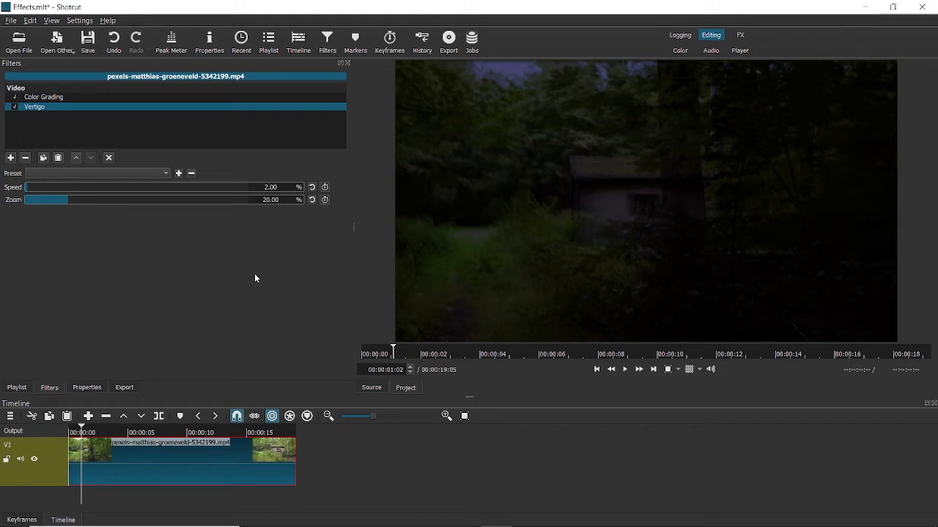
{"action": "mouse_move", "coordinate": [255, 275]}
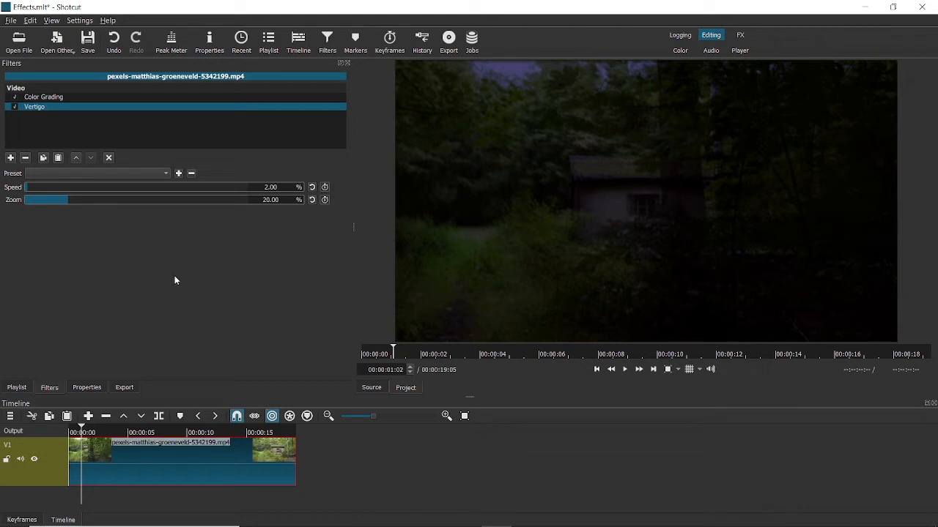
{"action": "mouse_move", "coordinate": [168, 290]}
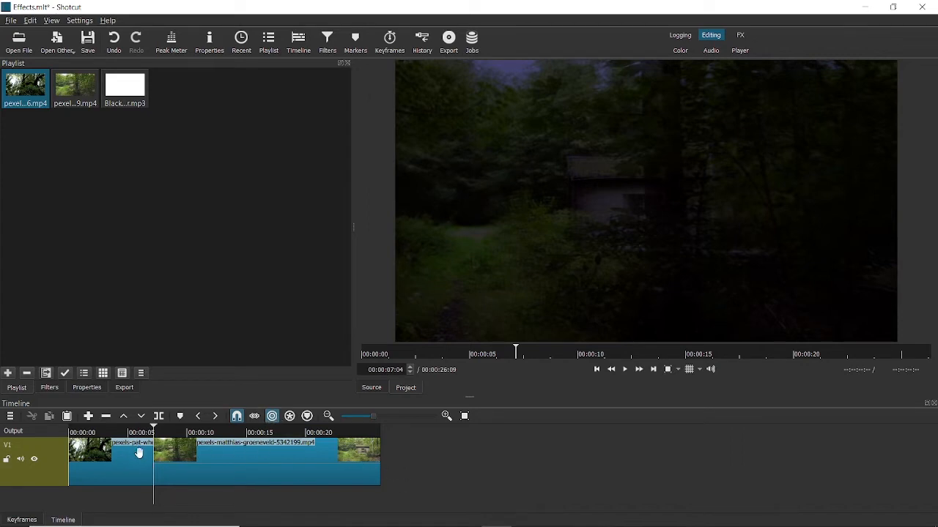
{"action": "mouse_move", "coordinate": [234, 463]}
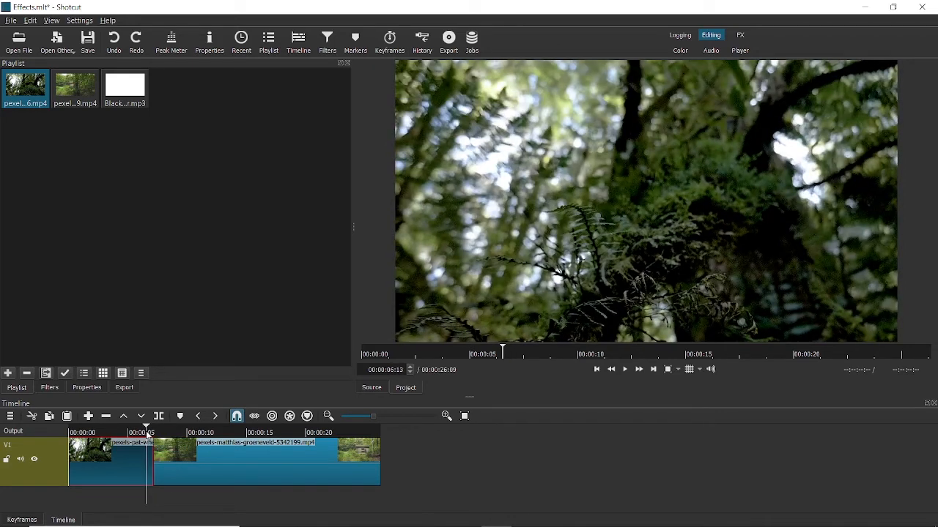
{"action": "mouse_move", "coordinate": [135, 454]}
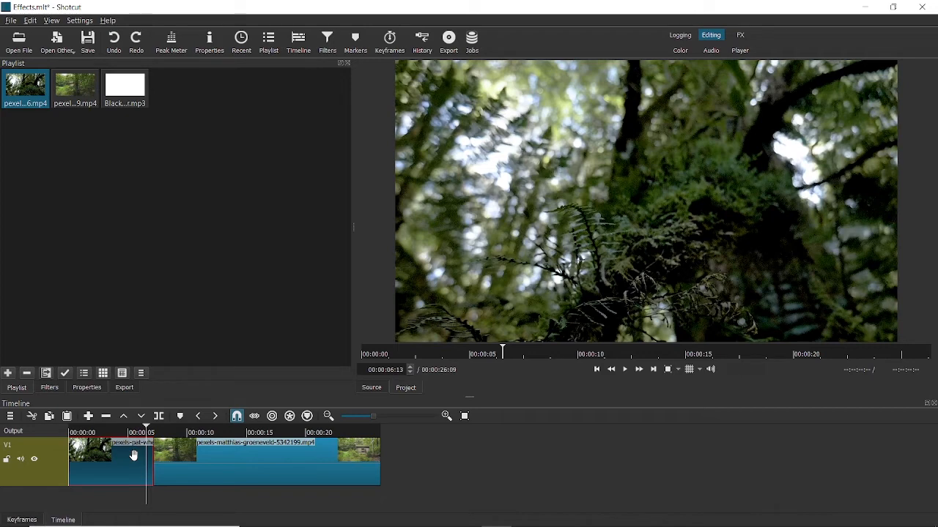
{"action": "mouse_move", "coordinate": [215, 451]}
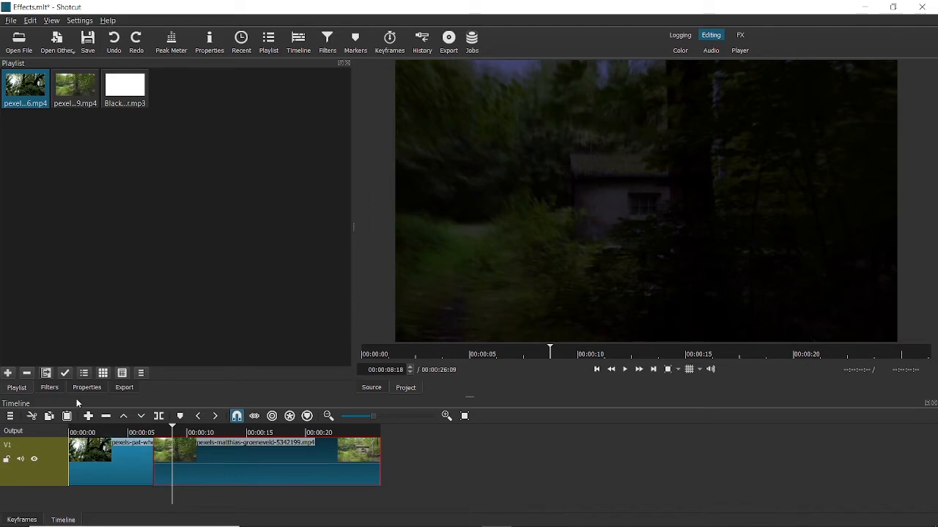
- Select the first forest clip and show its Color Grading filter settings
{"action": "left_click", "coordinate": [50, 387]}
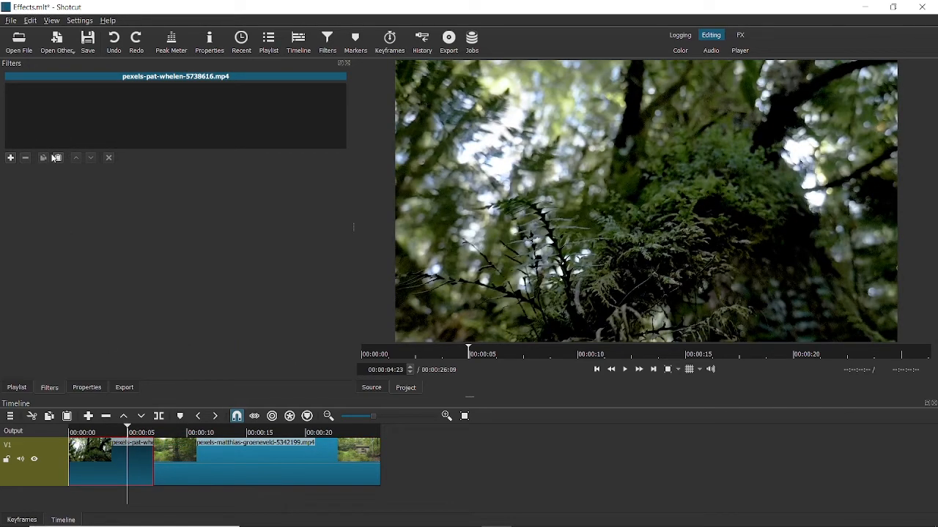
{"action": "left_click", "coordinate": [57, 159]}
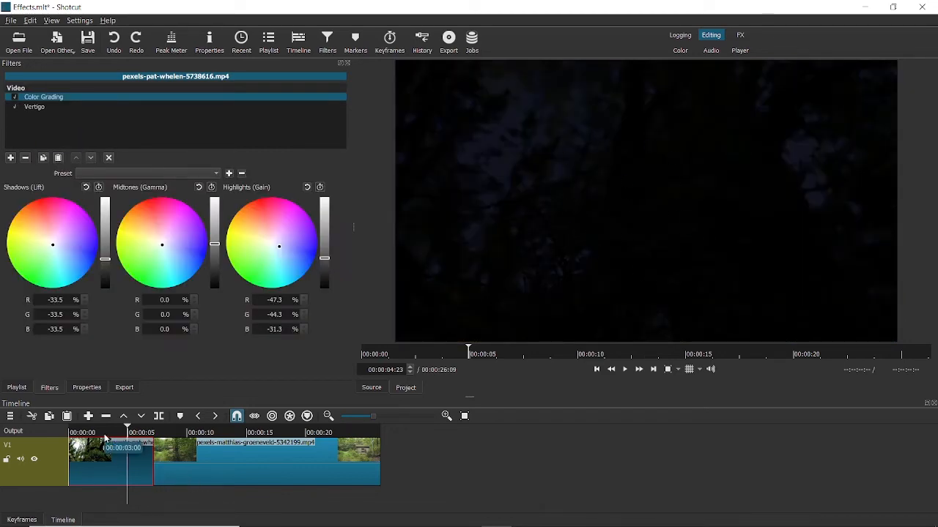
{"action": "left_click", "coordinate": [103, 432]}
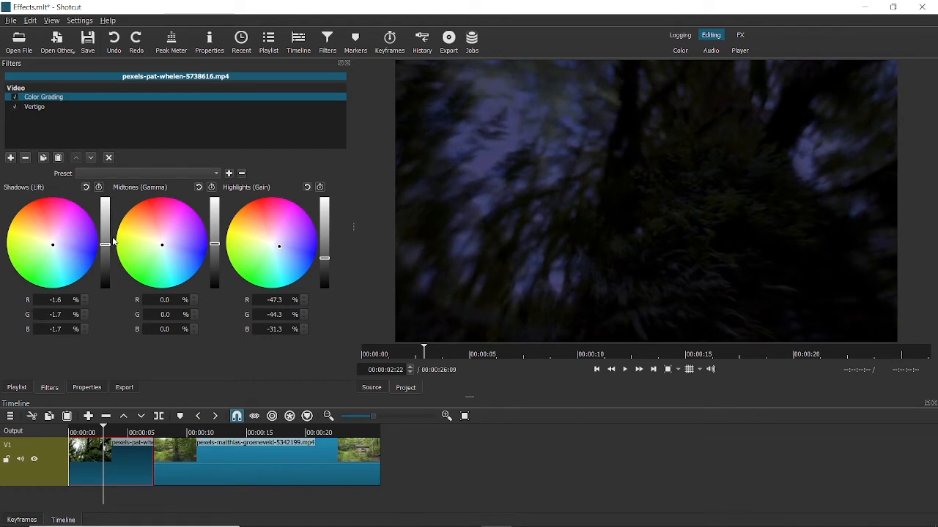
- Retune highlights near -46/-43/-30 and lower midtones to about -4.8%
{"action": "left_click_drag", "start_coordinate": [325, 255], "coordinate": [325, 246]}
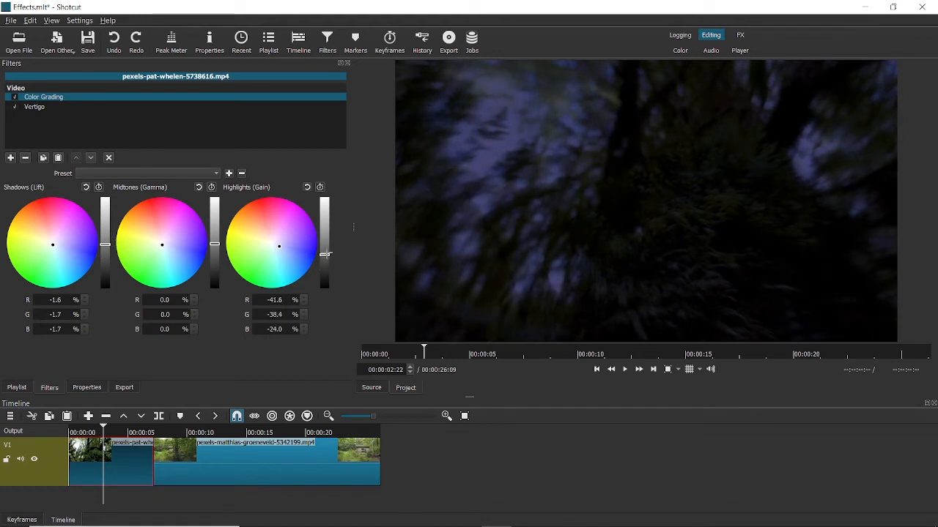
{"action": "left_click_drag", "start_coordinate": [326, 241], "coordinate": [325, 264]}
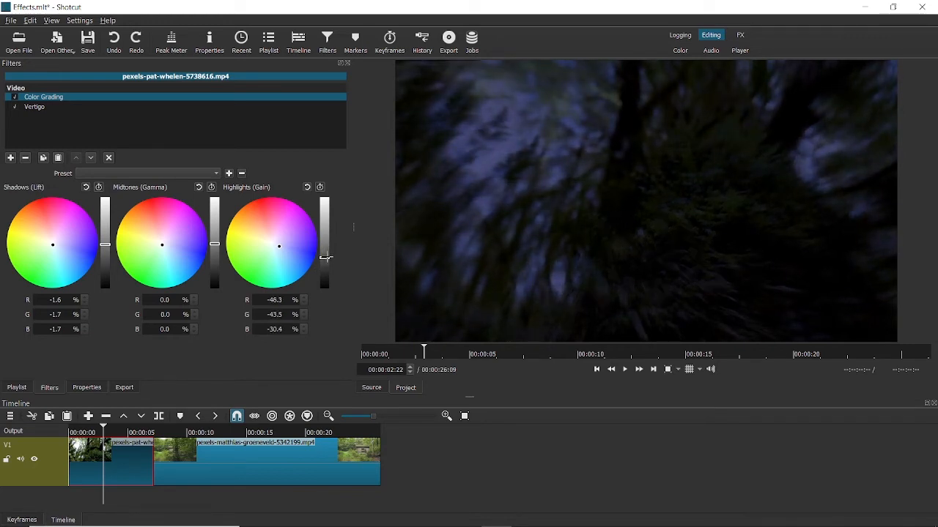
{"action": "left_click_drag", "start_coordinate": [214, 257], "coordinate": [214, 243]}
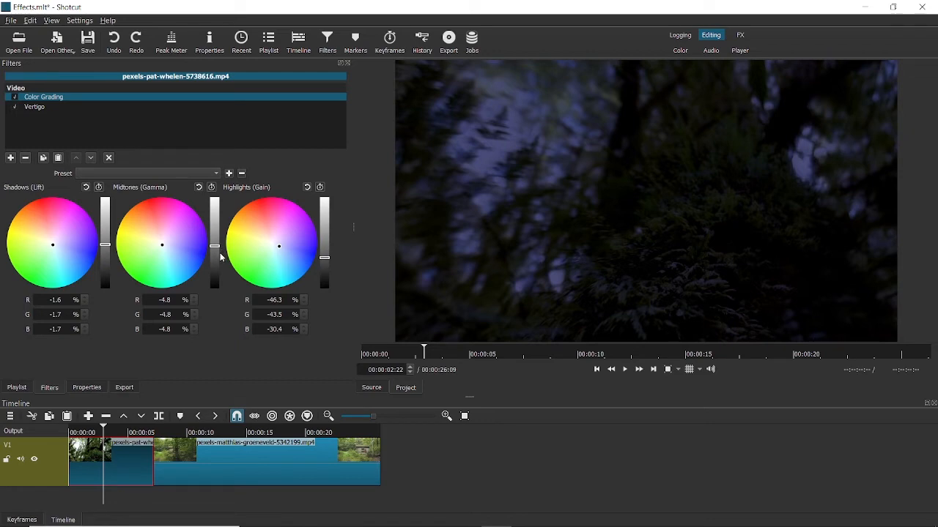
{"action": "mouse_move", "coordinate": [222, 260]}
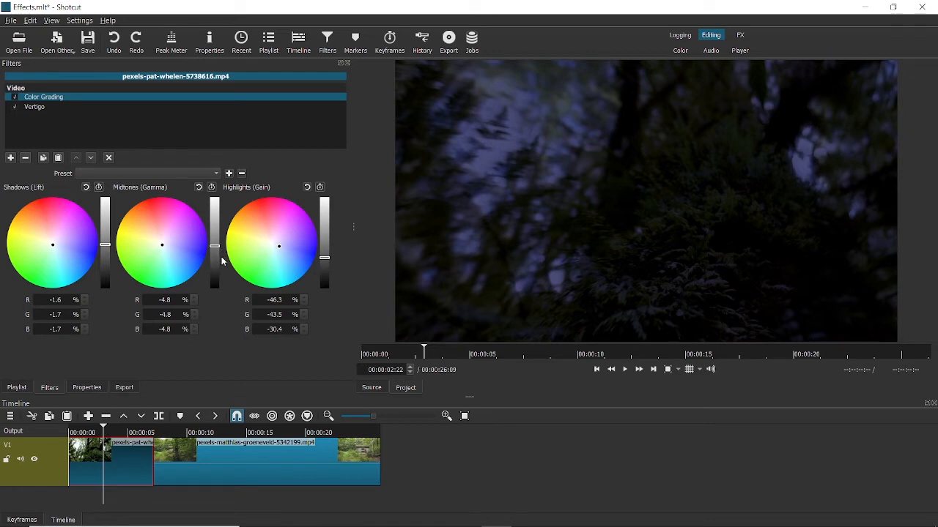
{"action": "mouse_move", "coordinate": [67, 237]}
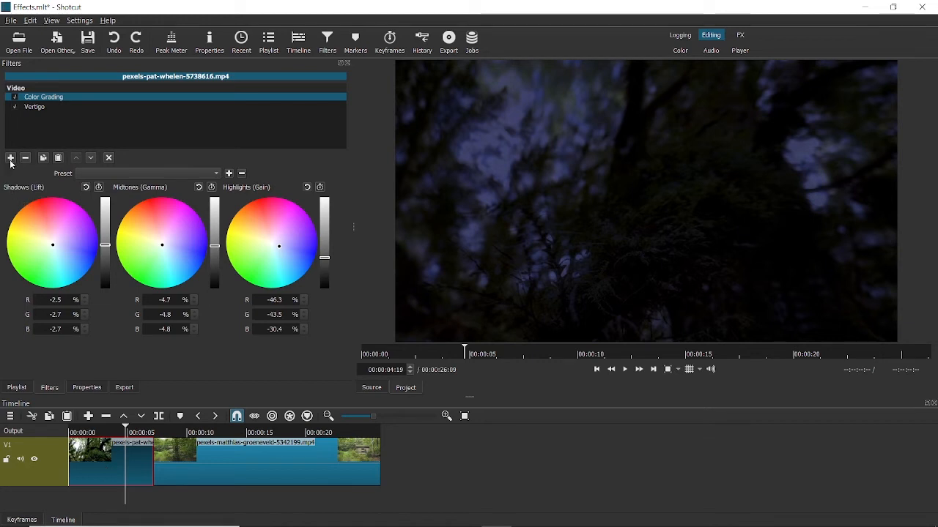
- Search 'si' and add the Size, Position & Rotate filter to the first clip
{"action": "left_click", "coordinate": [10, 159]}
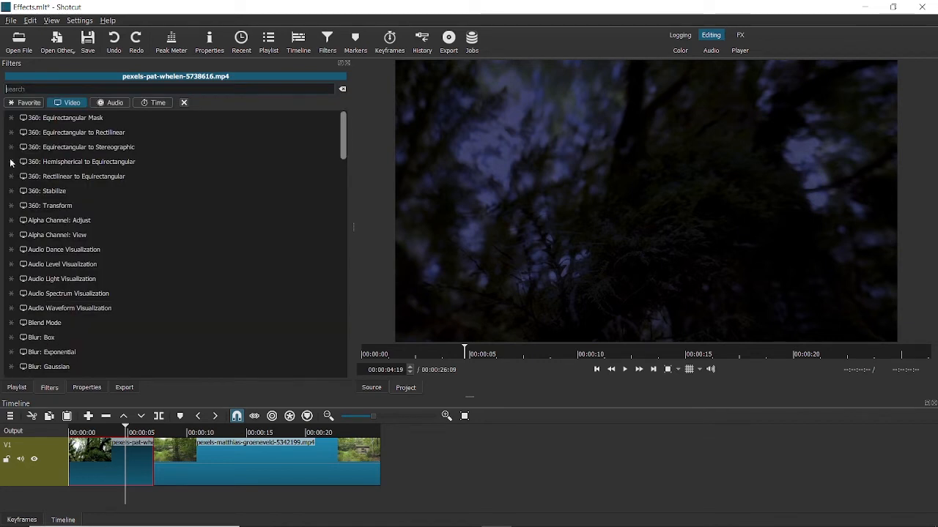
{"action": "left_click", "coordinate": [70, 117]}
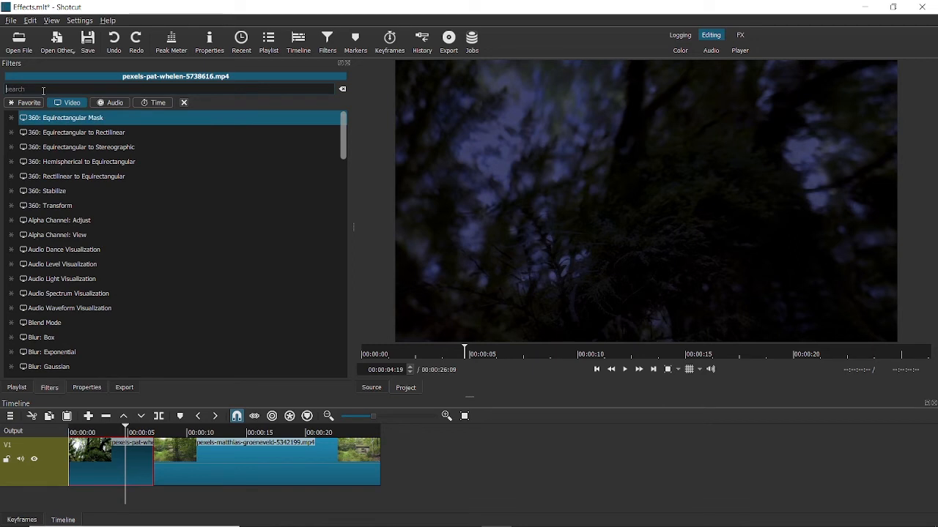
{"action": "type", "text": "siz"}
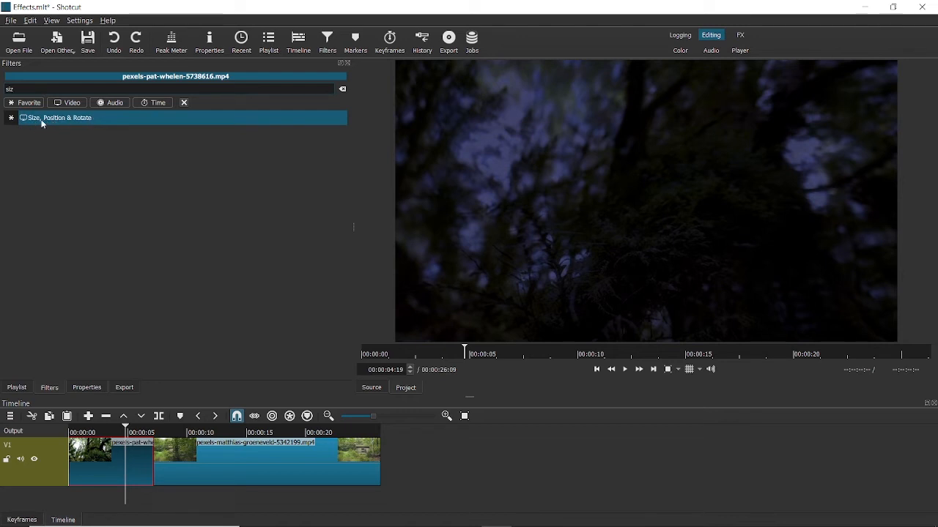
{"action": "left_click", "coordinate": [56, 118]}
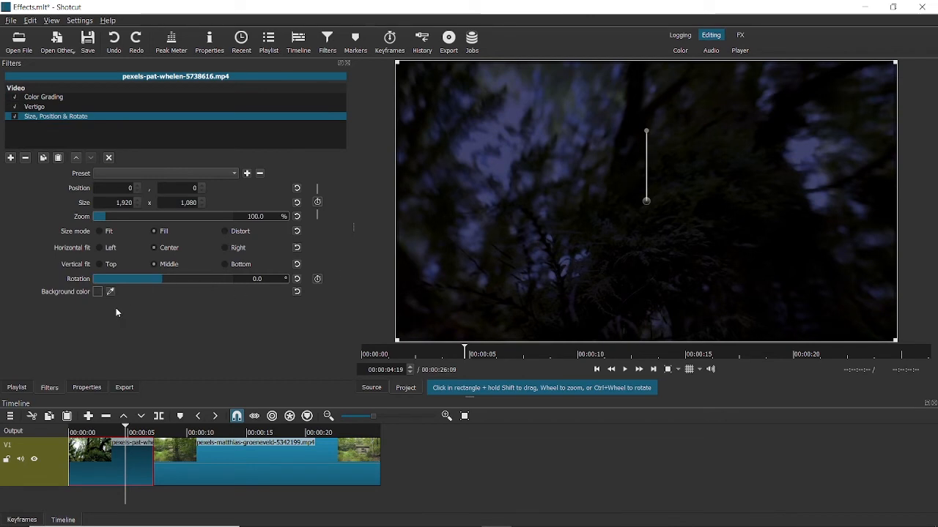
{"action": "mouse_move", "coordinate": [185, 217]}
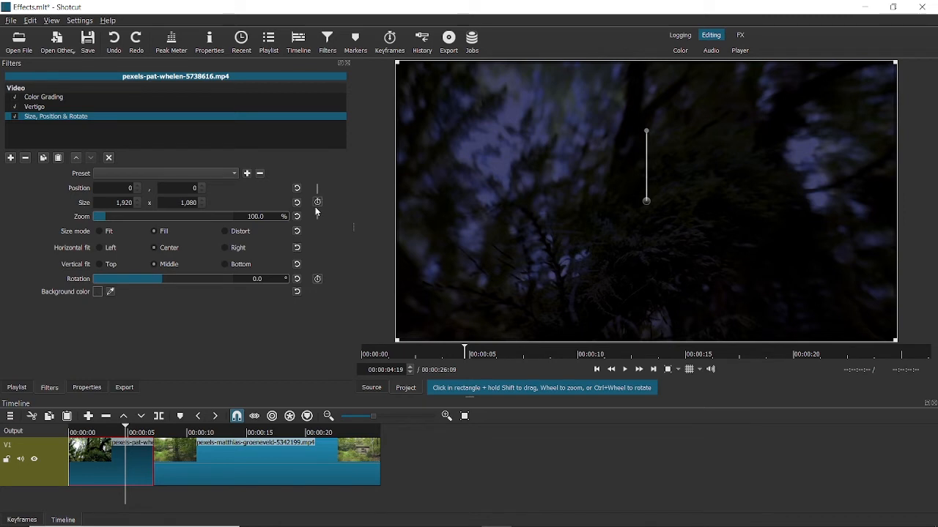
{"action": "mouse_move", "coordinate": [319, 205]}
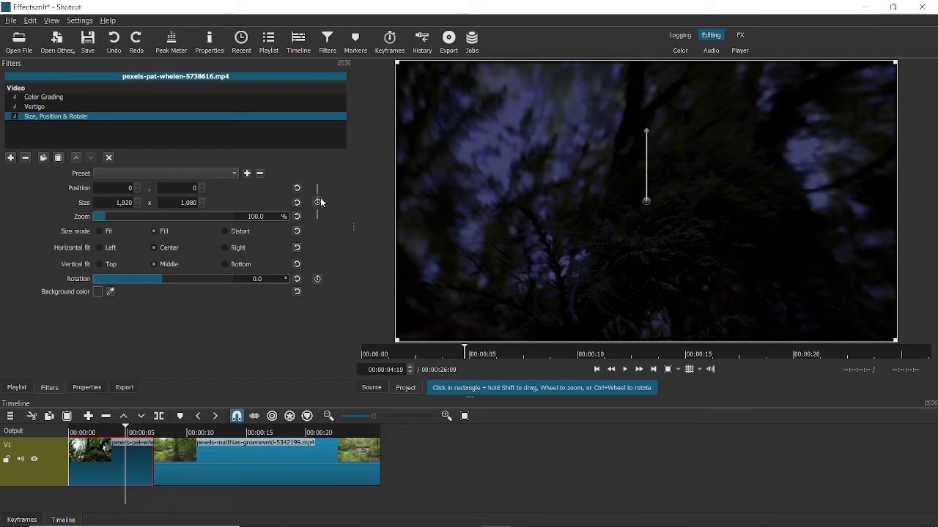
- Keyframe Size/Position and zoom the clip to about 128% near seven seconds
{"action": "left_click", "coordinate": [316, 203]}
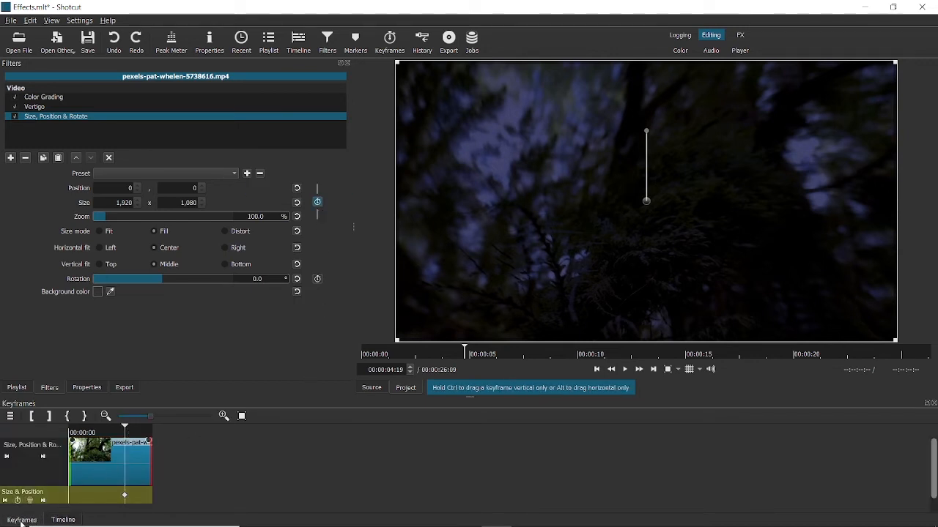
{"action": "mouse_move", "coordinate": [41, 516]}
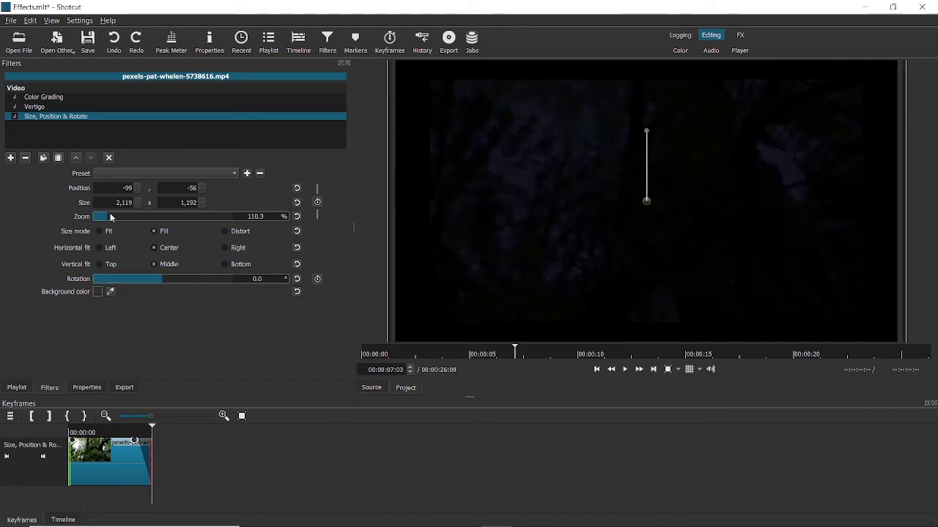
{"action": "left_click_drag", "start_coordinate": [110, 216], "coordinate": [135, 217]}
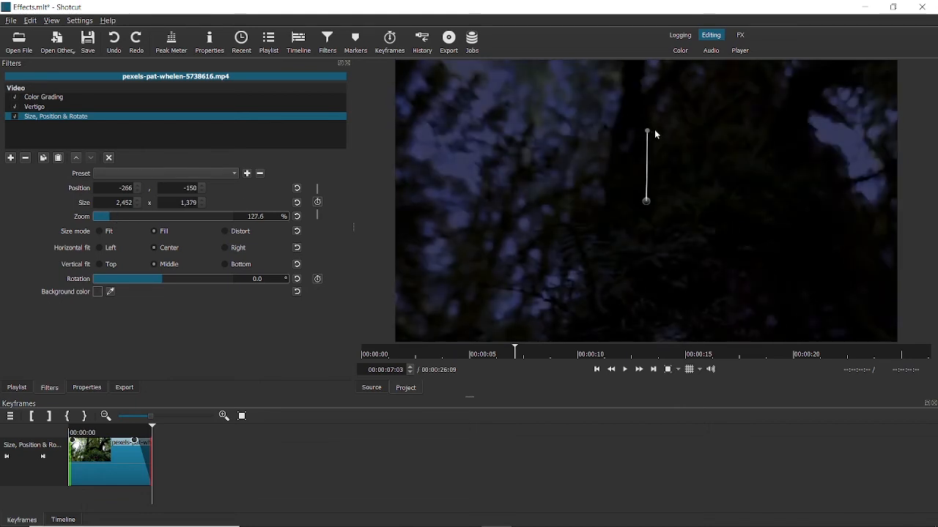
{"action": "left_click_drag", "start_coordinate": [647, 133], "coordinate": [664, 138]}
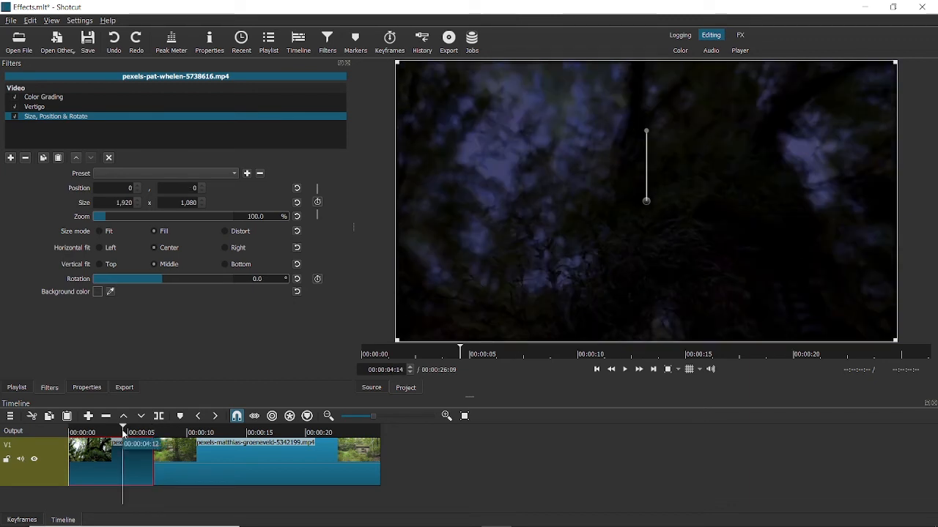
- Keyframe Rotation to about 16.6° at the end of the first clip
{"action": "left_click", "coordinate": [624, 369]}
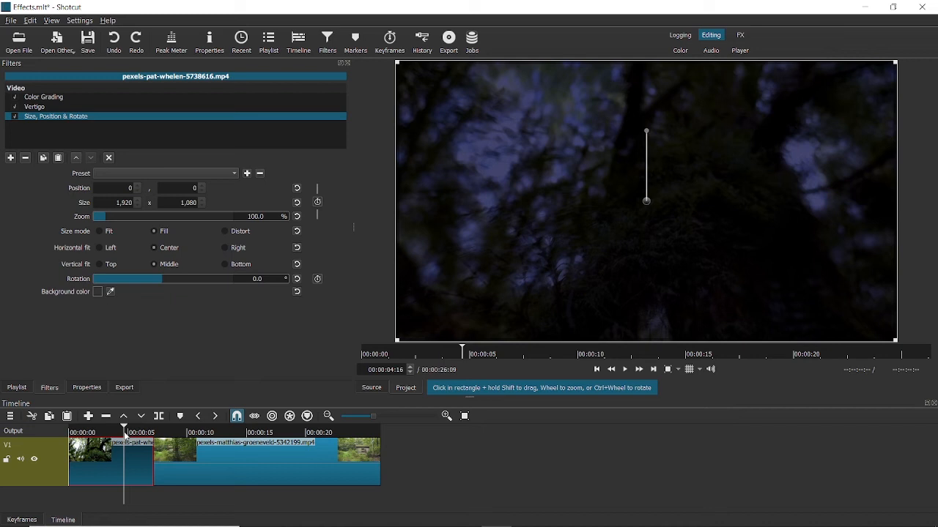
{"action": "left_click", "coordinate": [624, 369]}
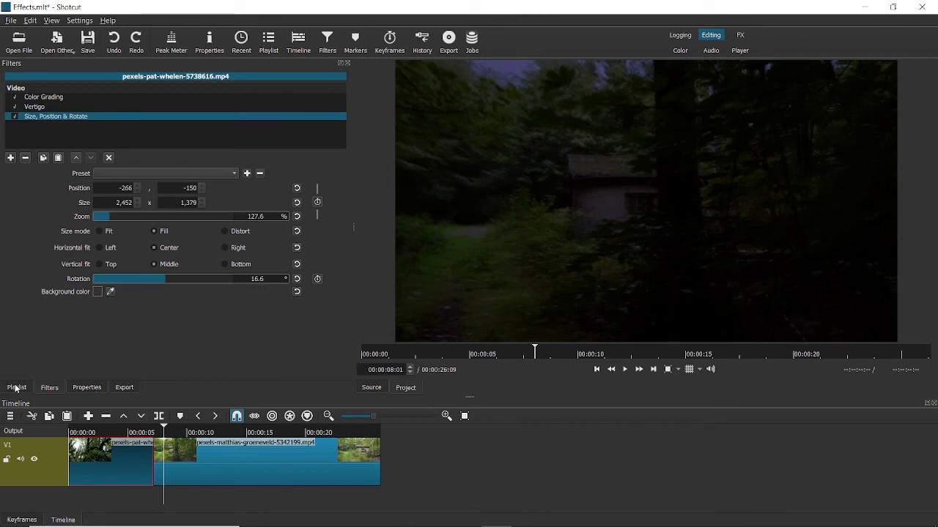
- Add an audio track with the Black Mass mp3 under both forest clips and play it back
{"action": "left_click", "coordinate": [16, 387]}
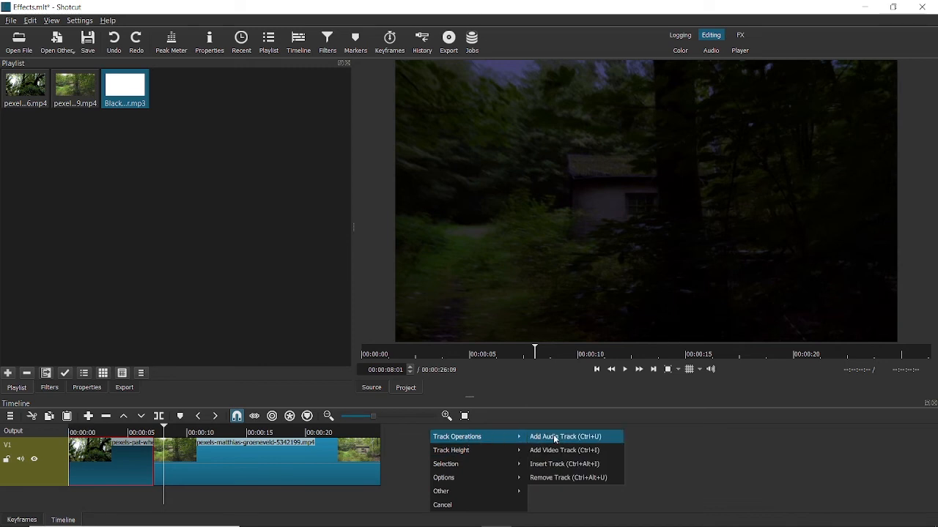
{"action": "left_click", "coordinate": [565, 437]}
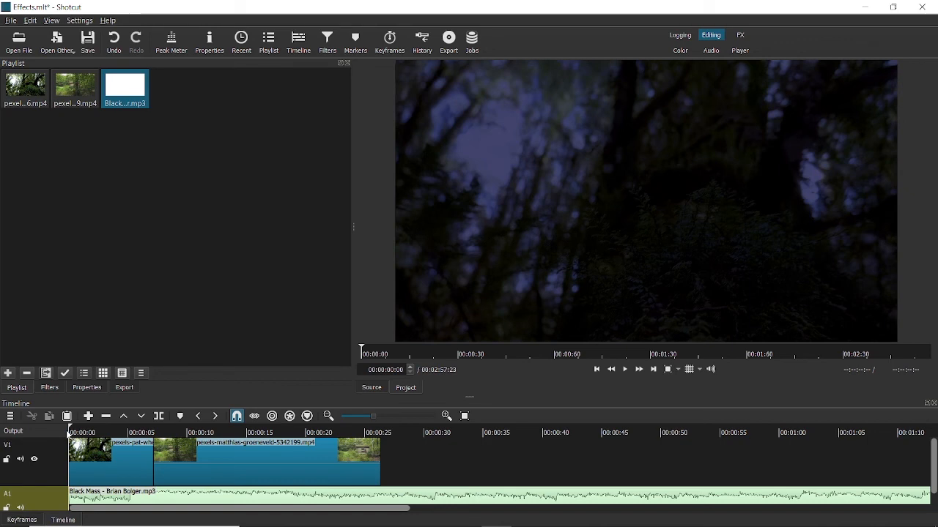
{"action": "left_click", "coordinate": [624, 370]}
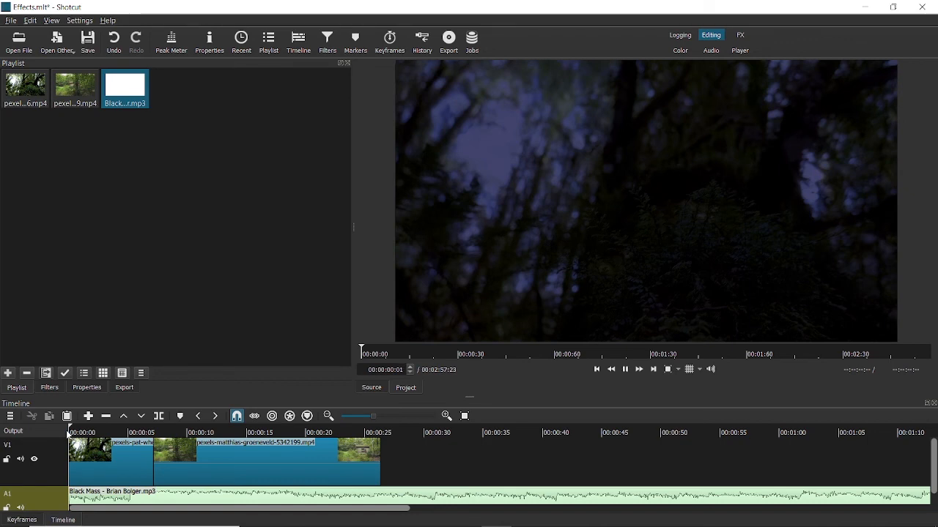